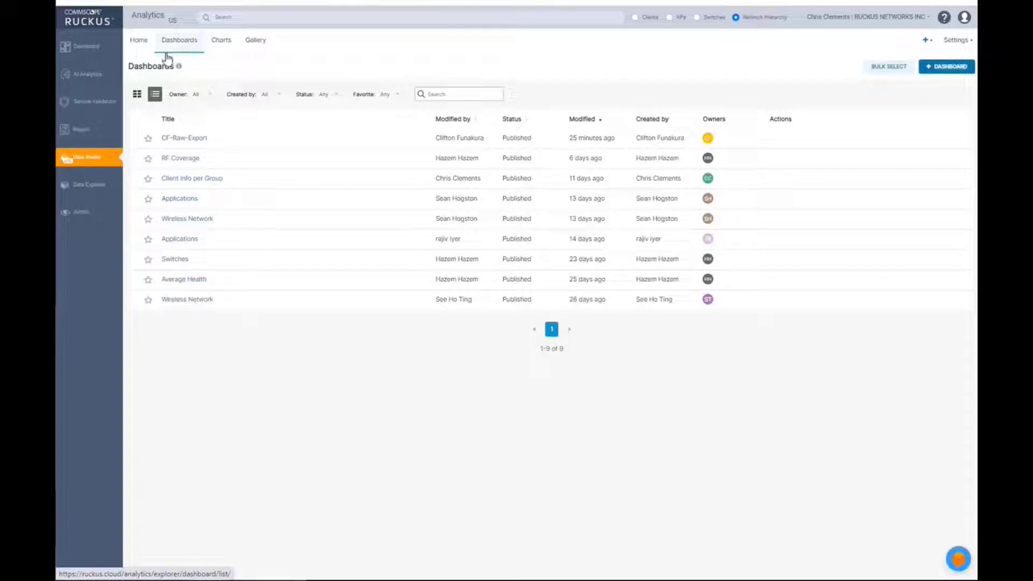
mouse_move(142, 233)
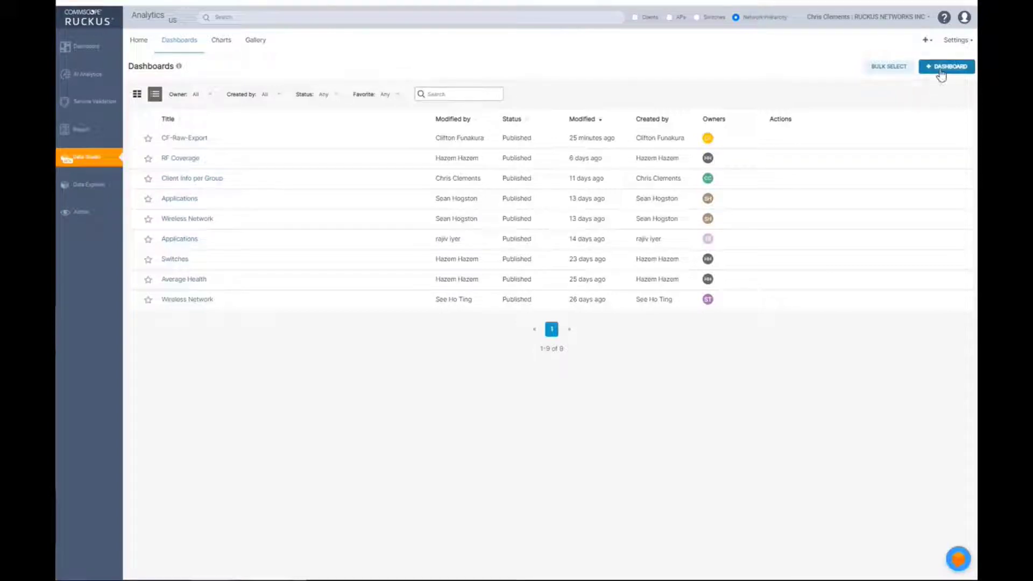
mouse_move(185, 212)
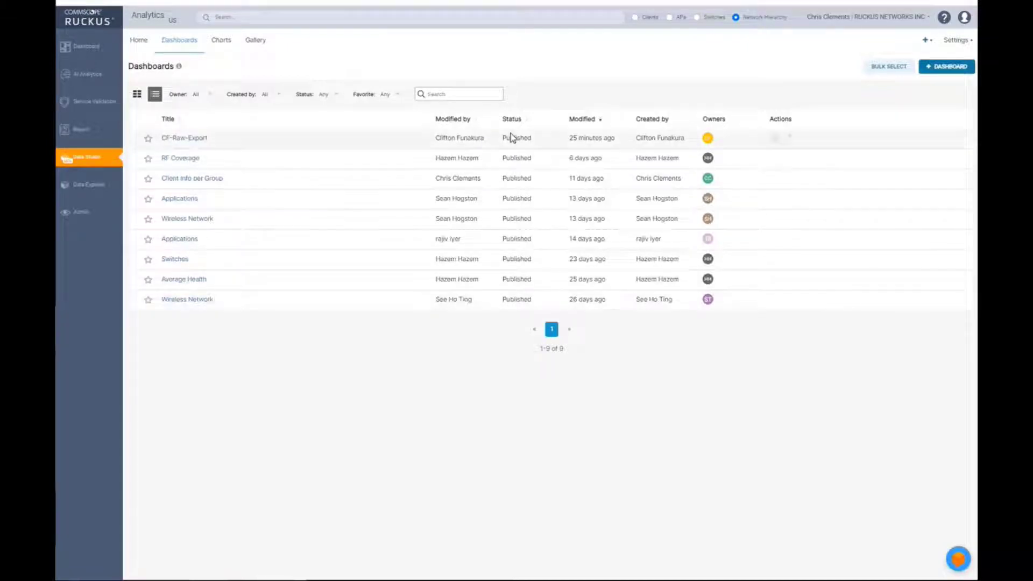
mouse_move(530, 323)
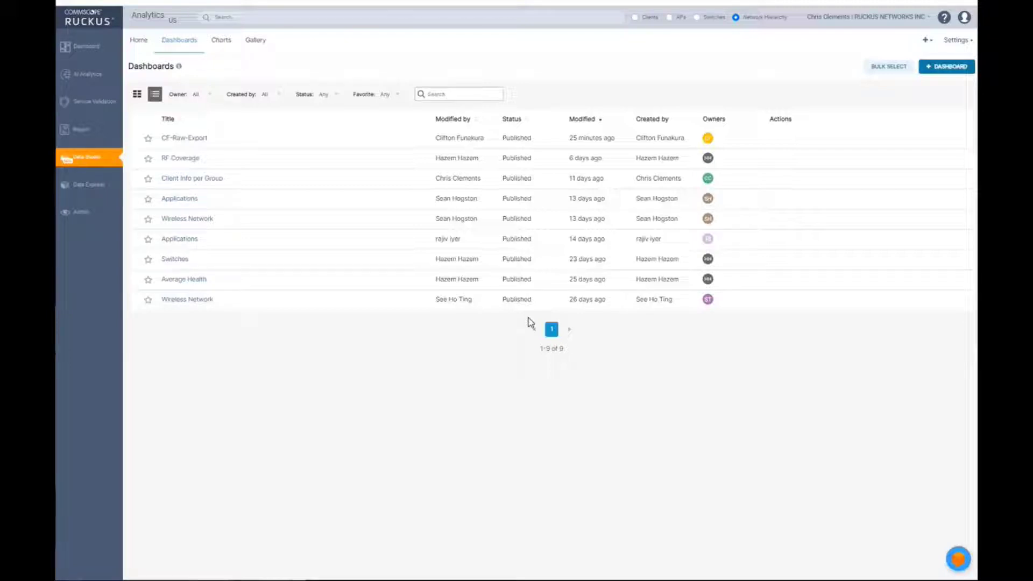
mouse_move(411, 282)
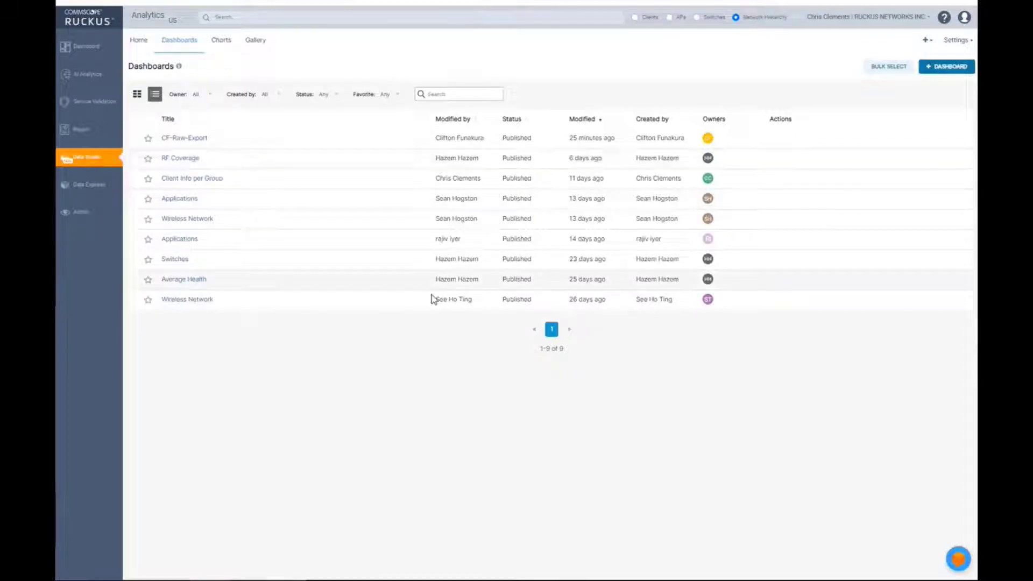
mouse_move(538, 152)
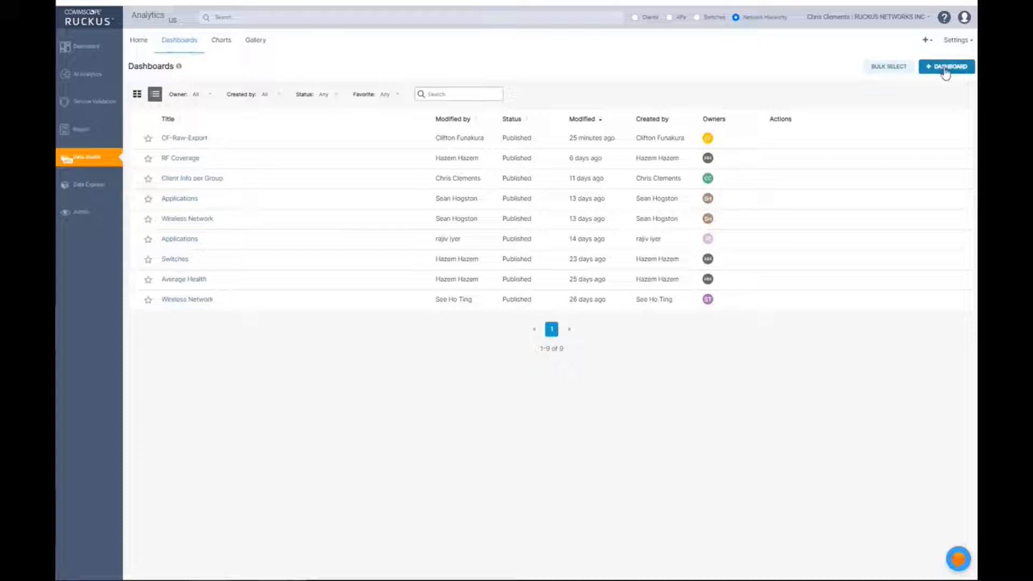
Create a new blank draft dashboard
left_click(948, 67)
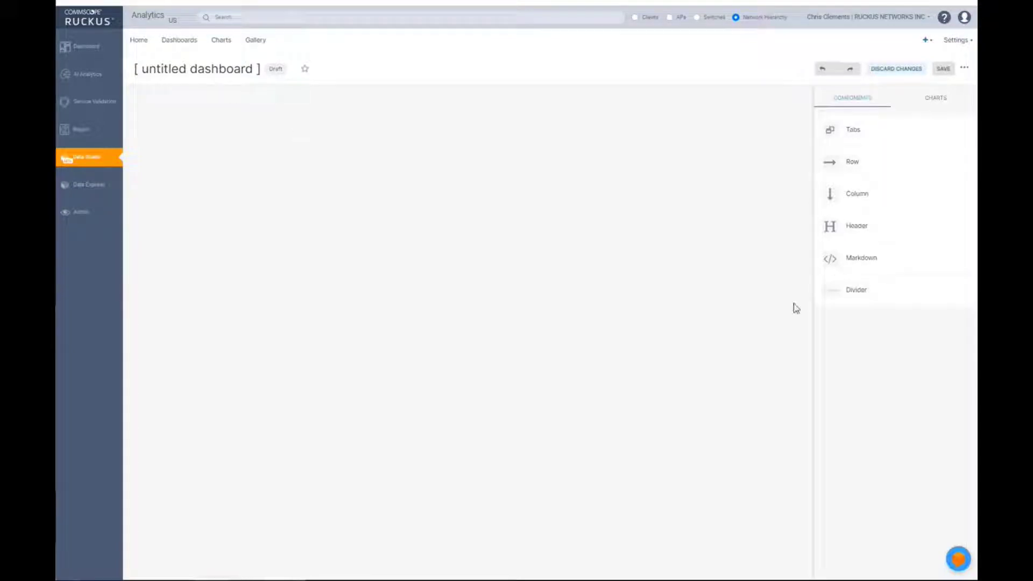
mouse_move(890, 316)
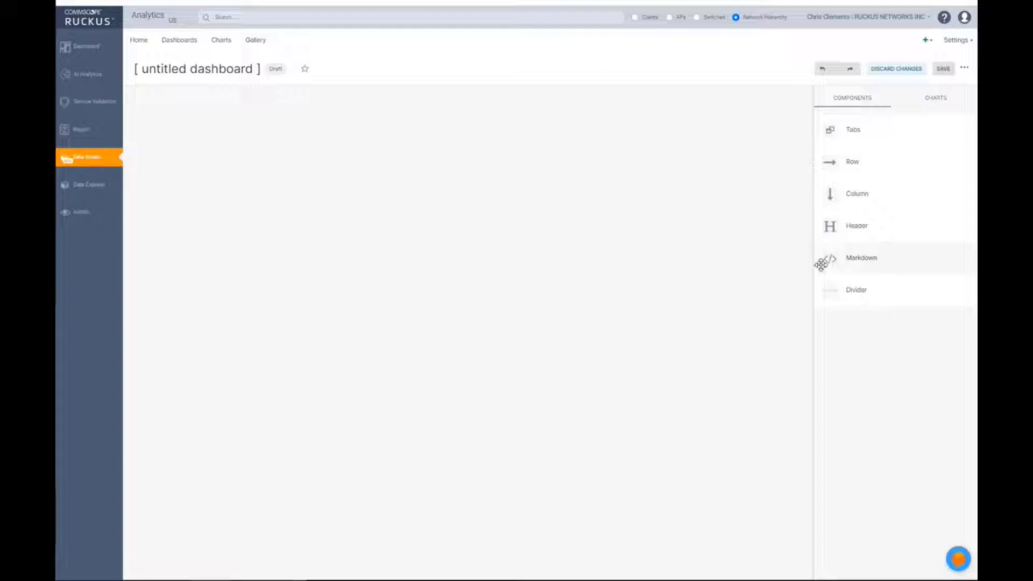
mouse_move(298, 5)
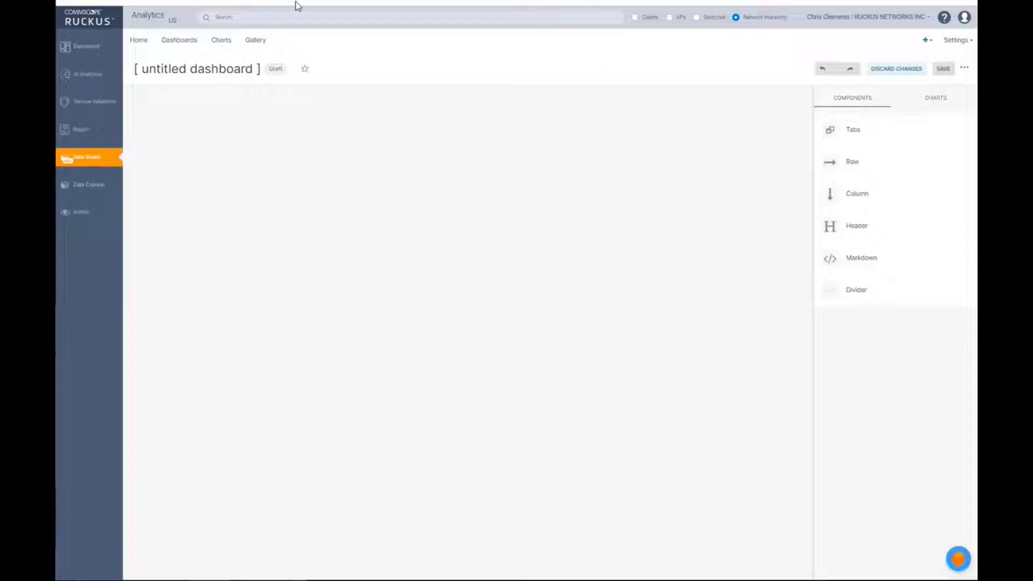
Replace the placeholder title with 'Controller Inventory', correcting a typo along the way
left_click(195, 69)
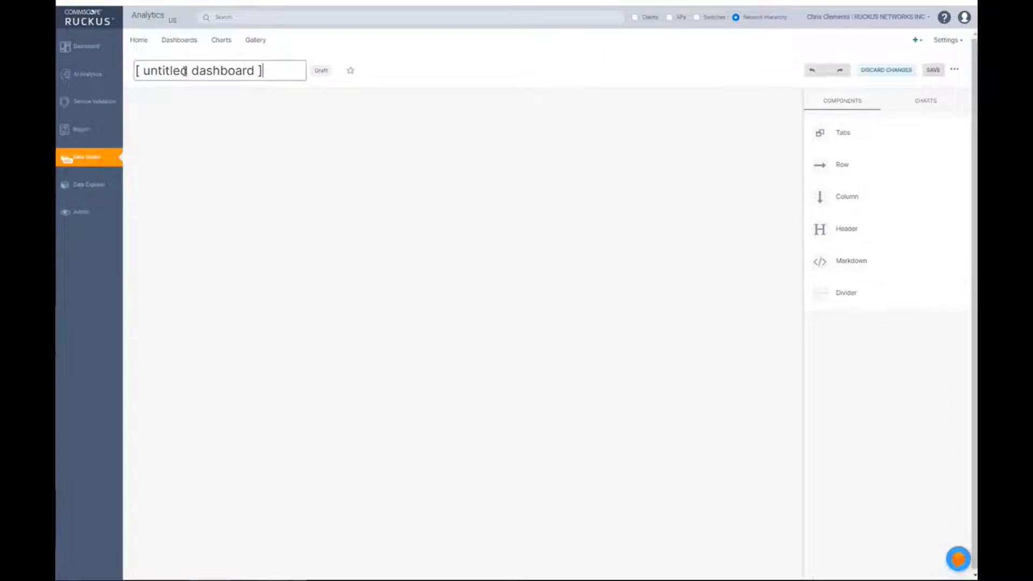
triple_click(198, 71)
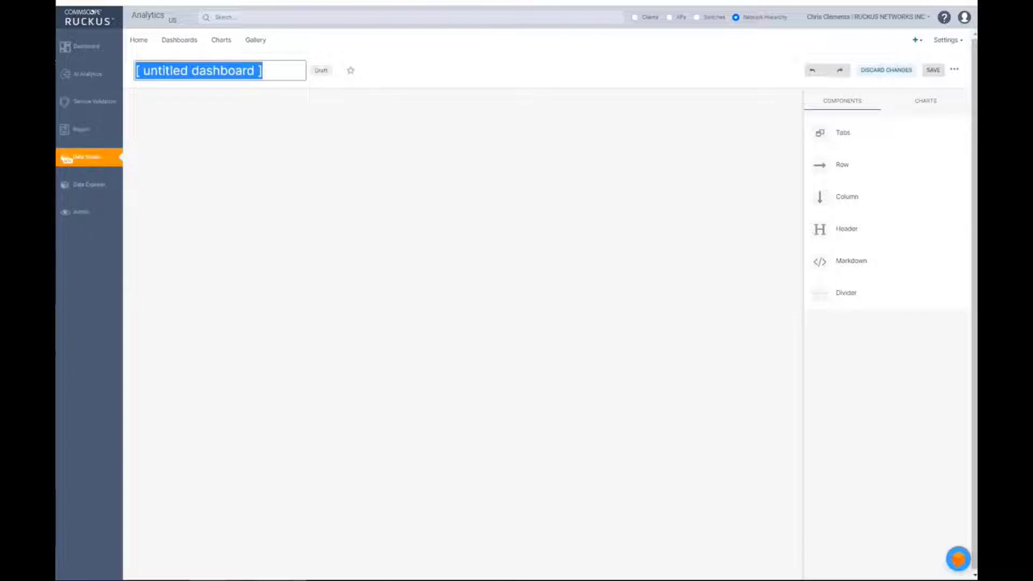
type("Controller In")
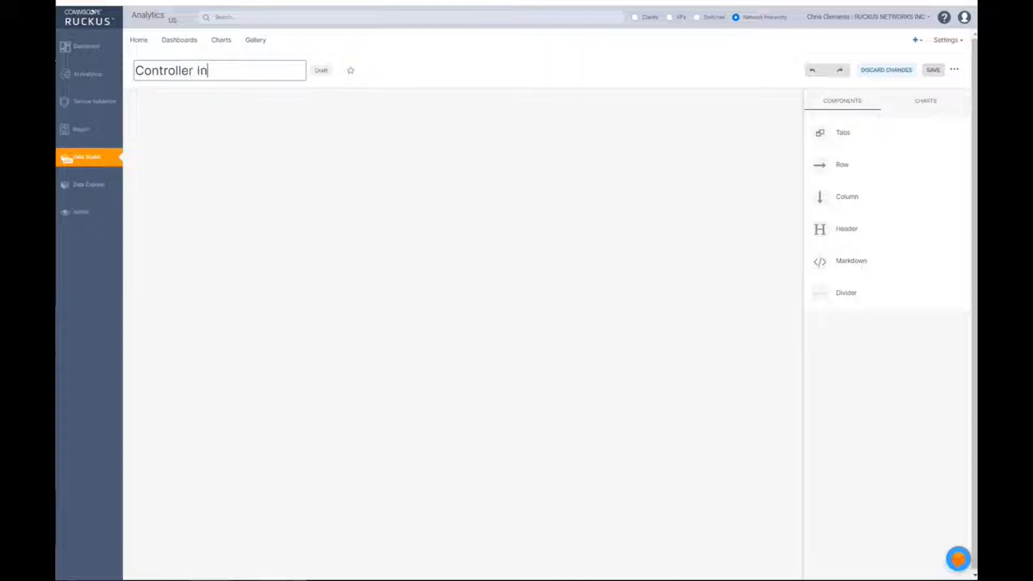
type("verntoy")
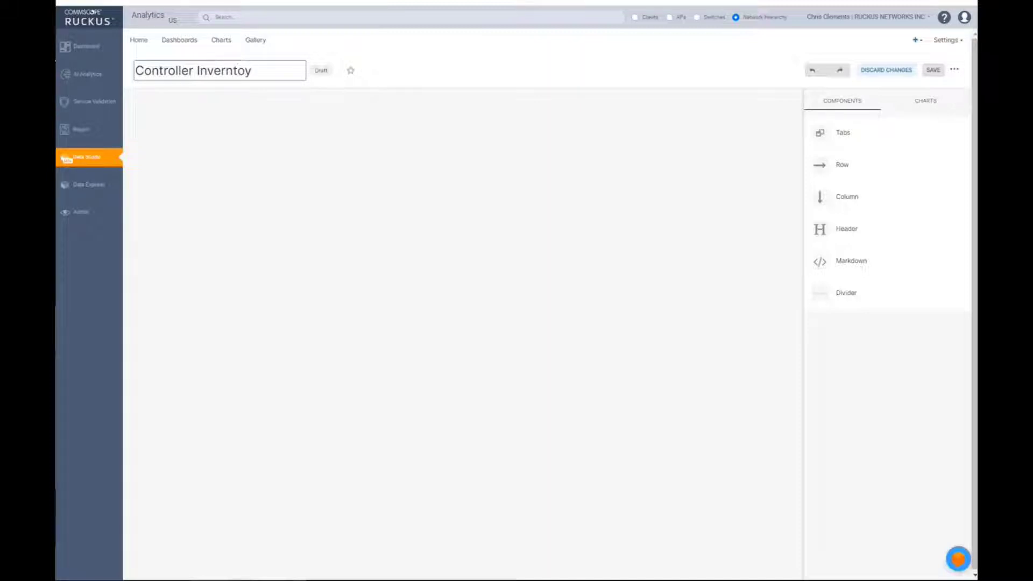
key("Backspace")
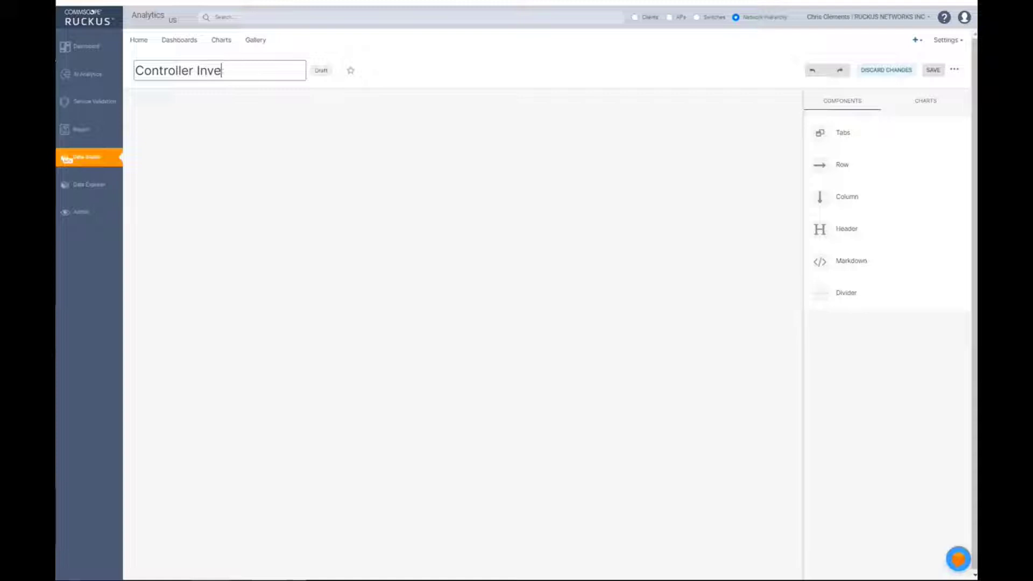
type("ntory")
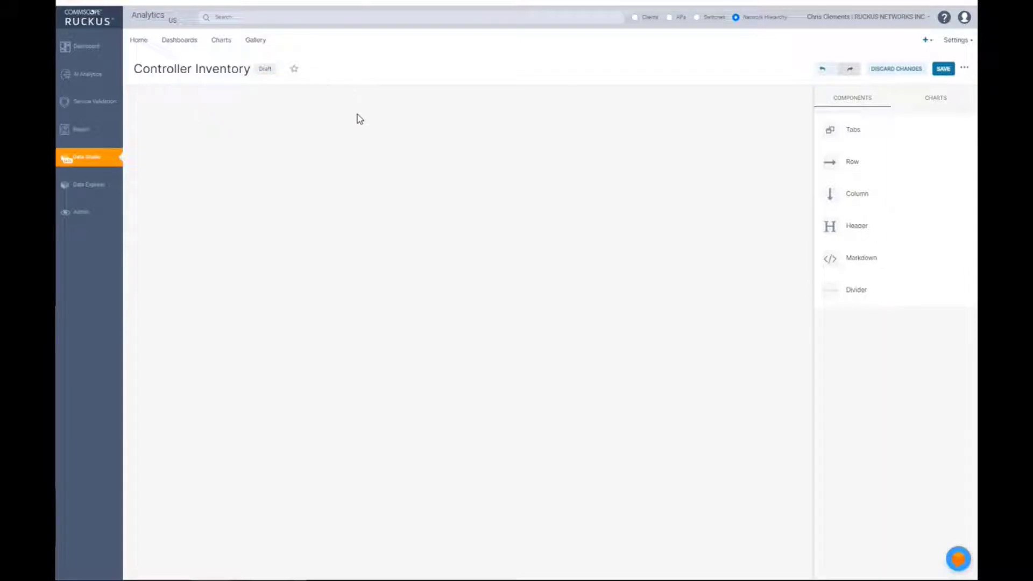
mouse_move(829, 161)
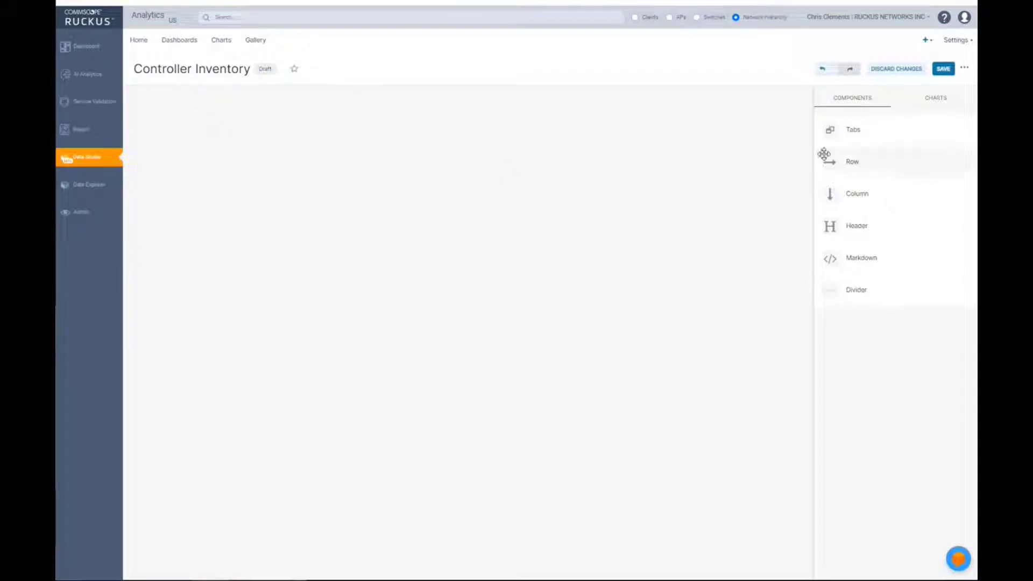
mouse_move(846, 238)
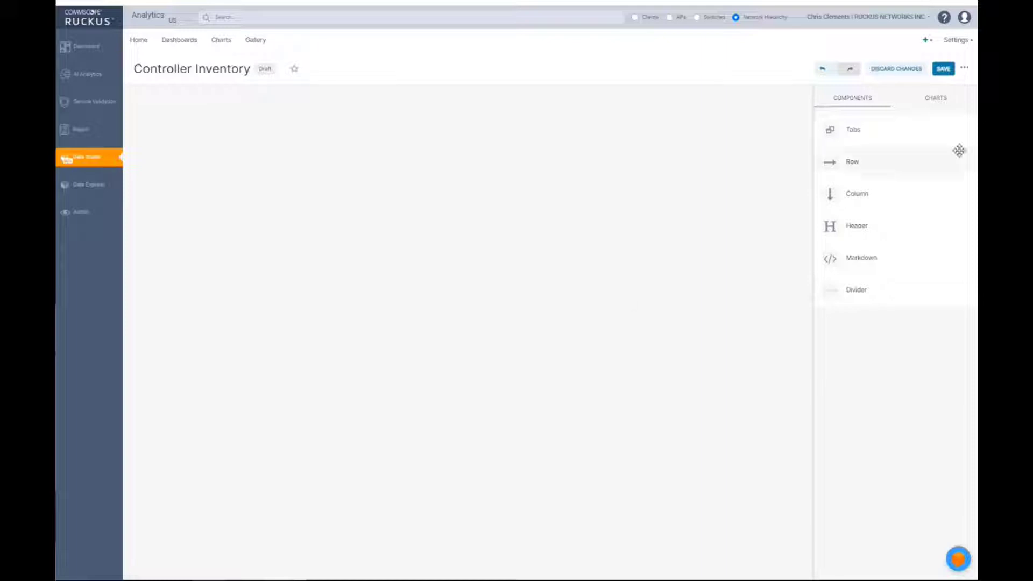
Show the list of saved charts in the right-hand panel
left_click(935, 98)
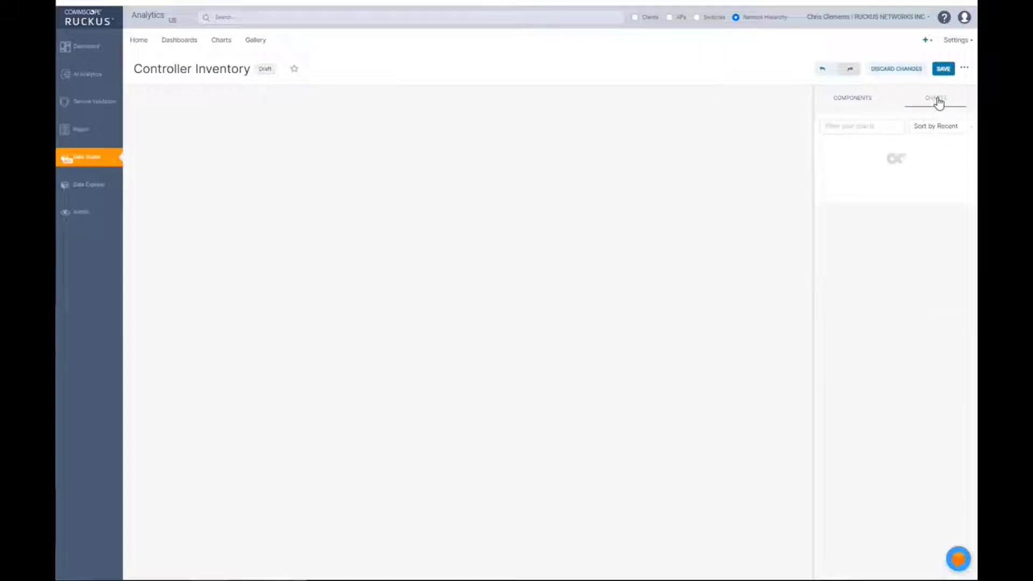
left_click(934, 98)
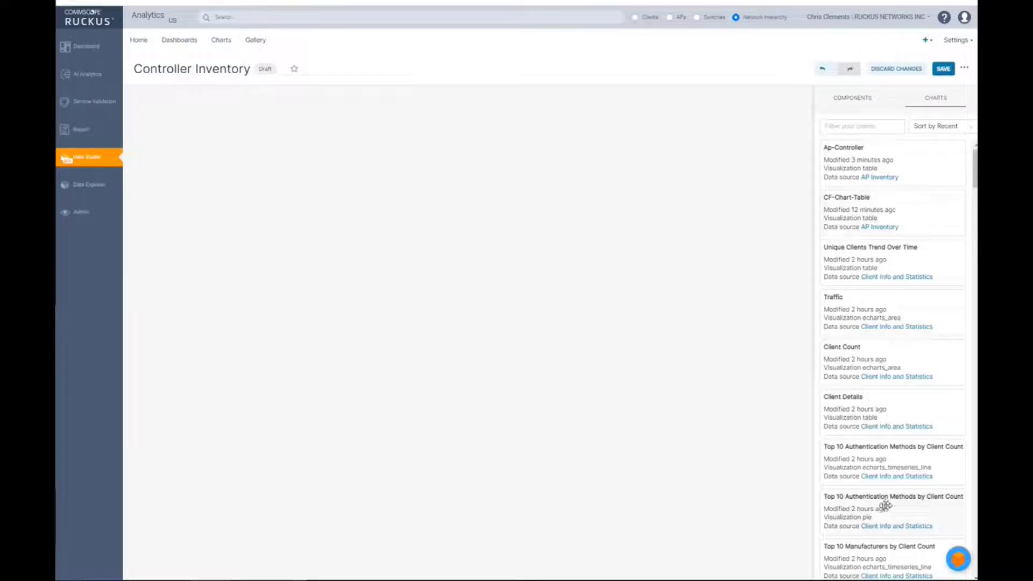
mouse_move(883, 344)
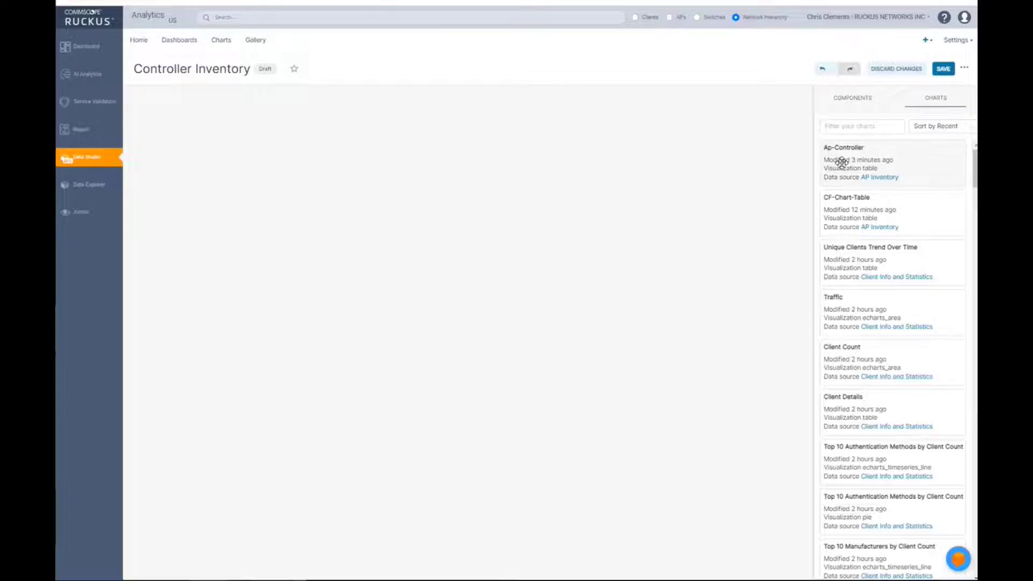
mouse_move(879, 205)
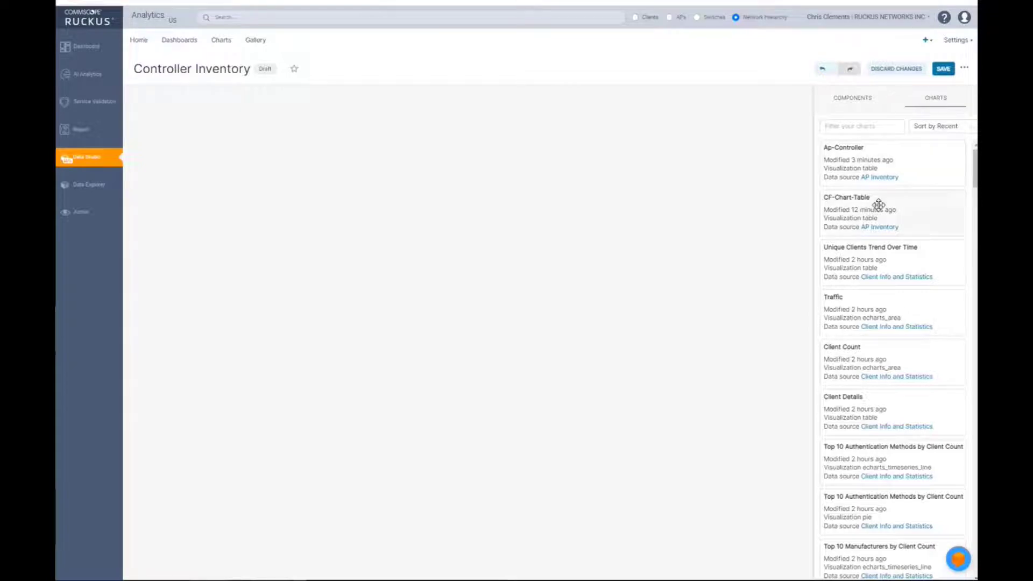
Place the Ap-Controller table onto the dashboard and enlarge it
left_click_drag(844, 161, 257, 198)
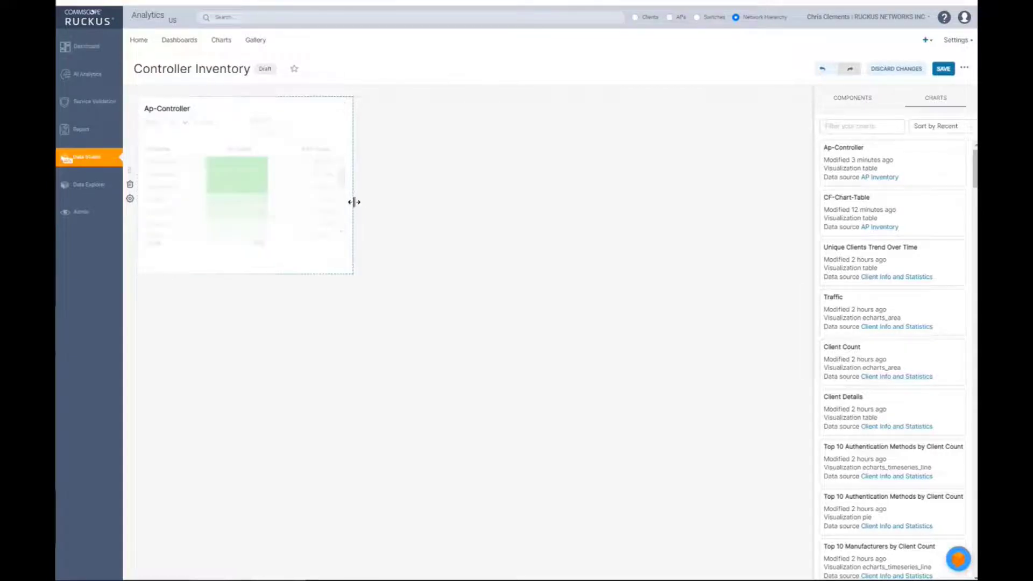
left_click_drag(354, 202, 431, 207)
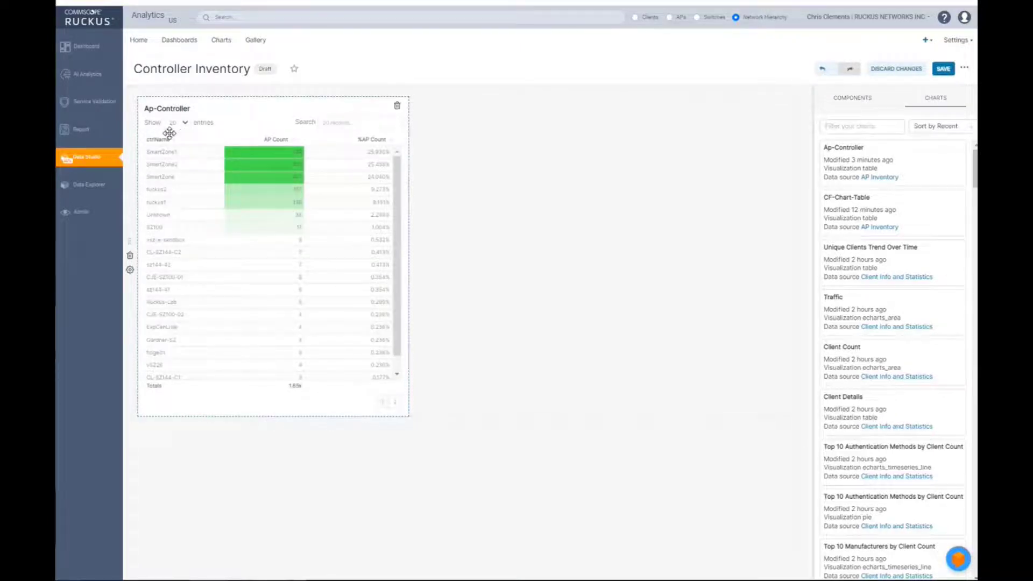
mouse_move(183, 131)
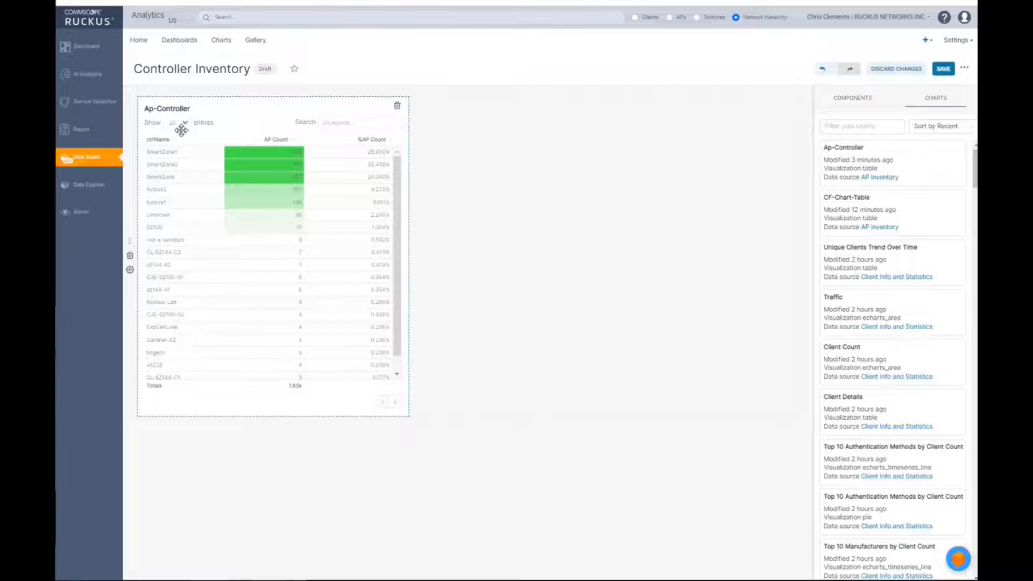
mouse_move(239, 253)
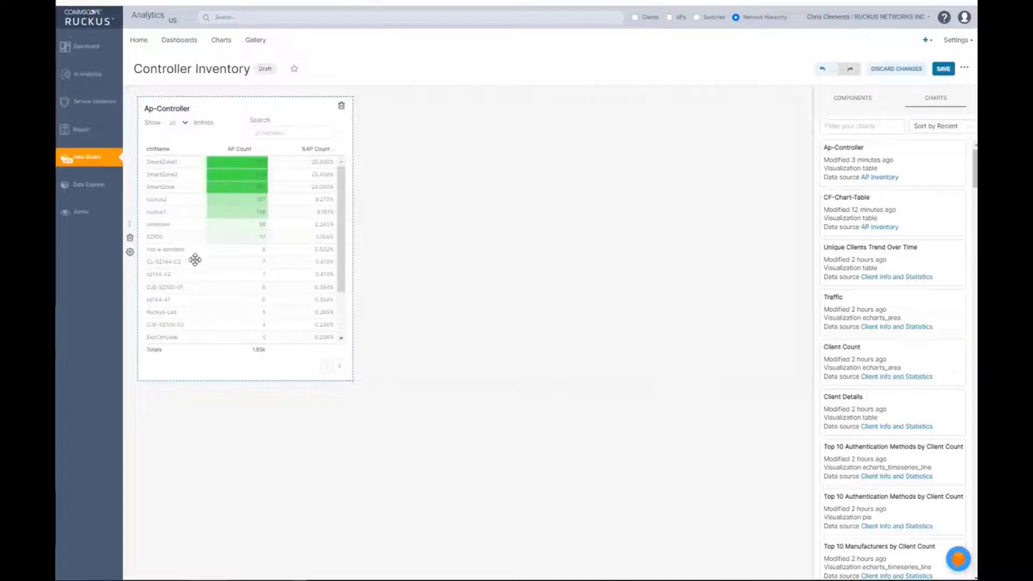
mouse_move(246, 289)
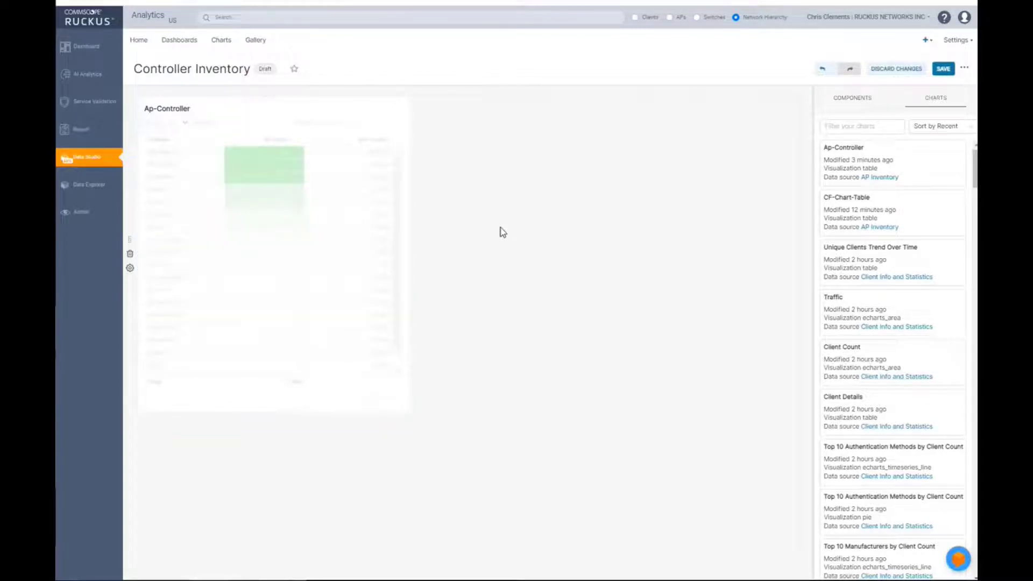
mouse_move(513, 225)
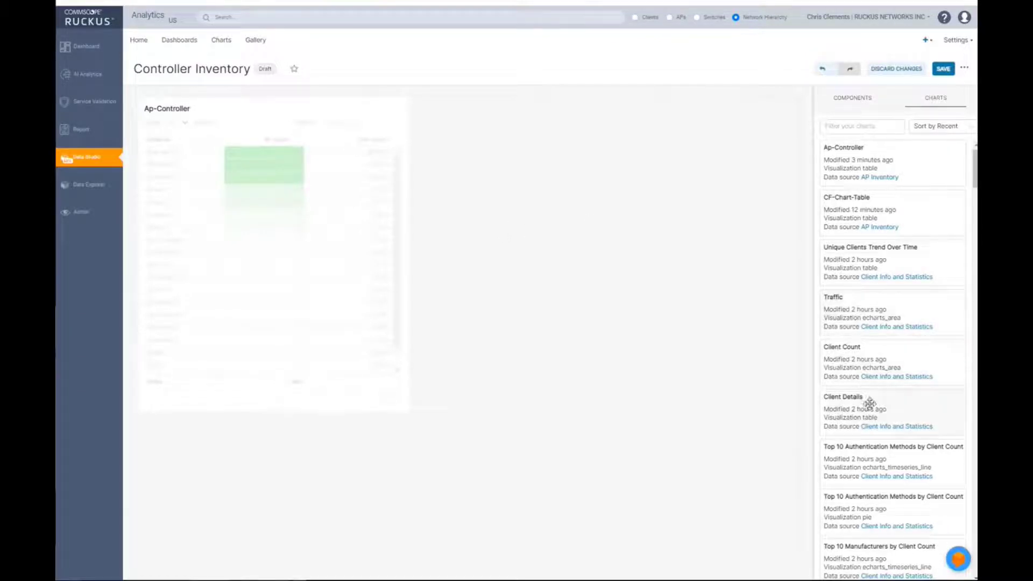
mouse_move(856, 310)
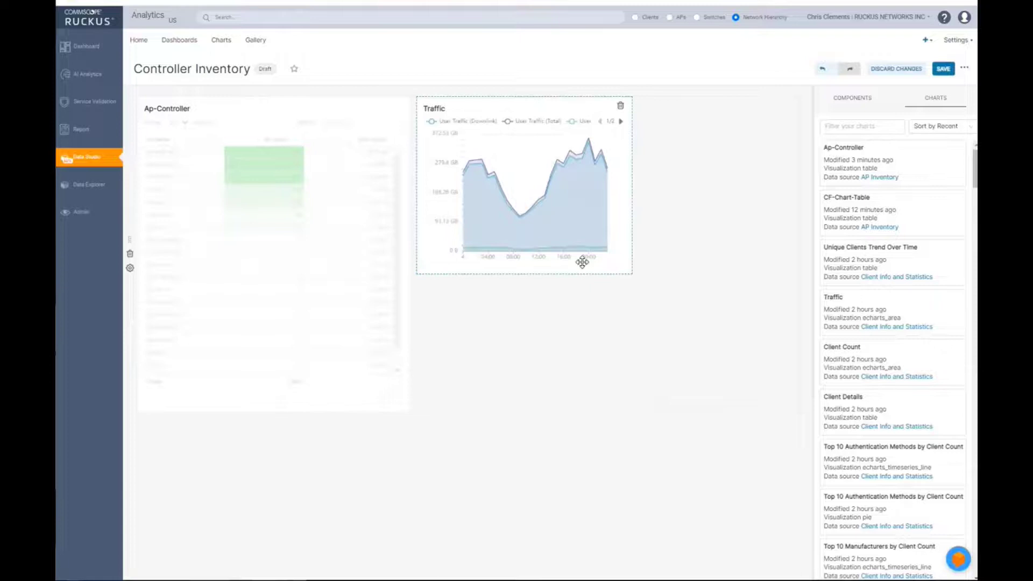
Stretch the Traffic chart across the remaining row width beside the Ap-Controller table
left_click_drag(582, 263, 701, 390)
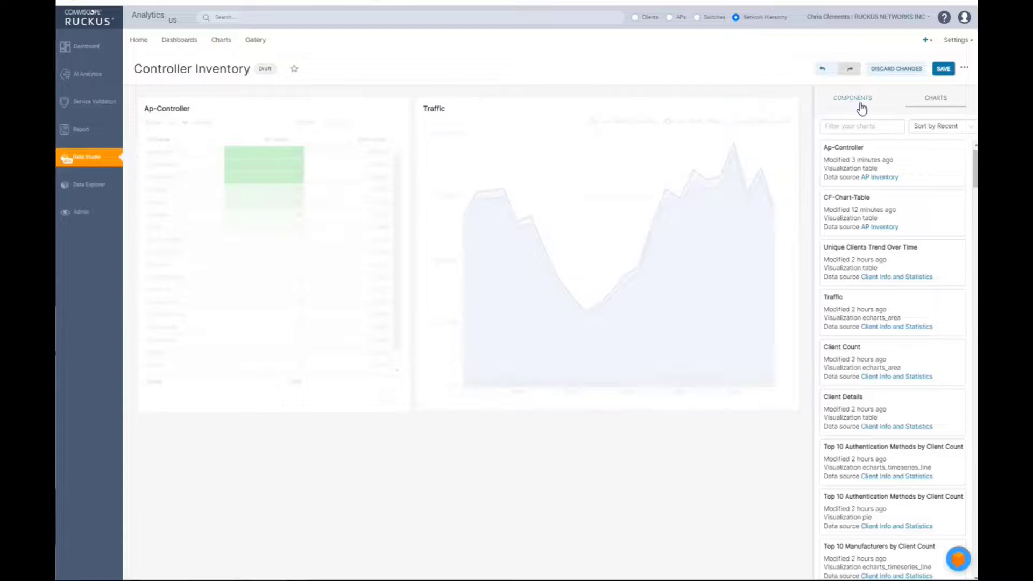
Add a Header component above the charts and name it 'Switch Data'
left_click(853, 96)
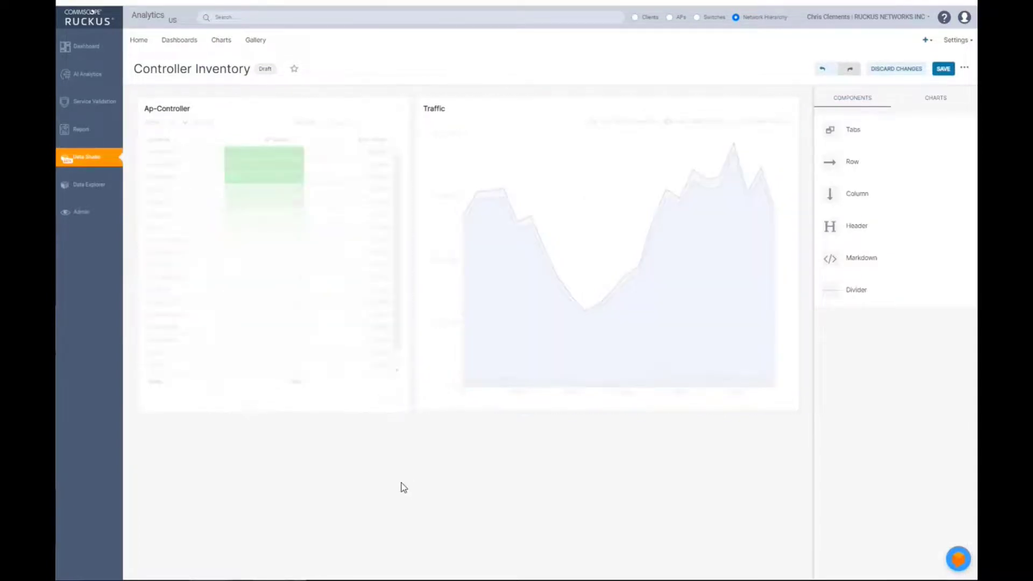
mouse_move(207, 449)
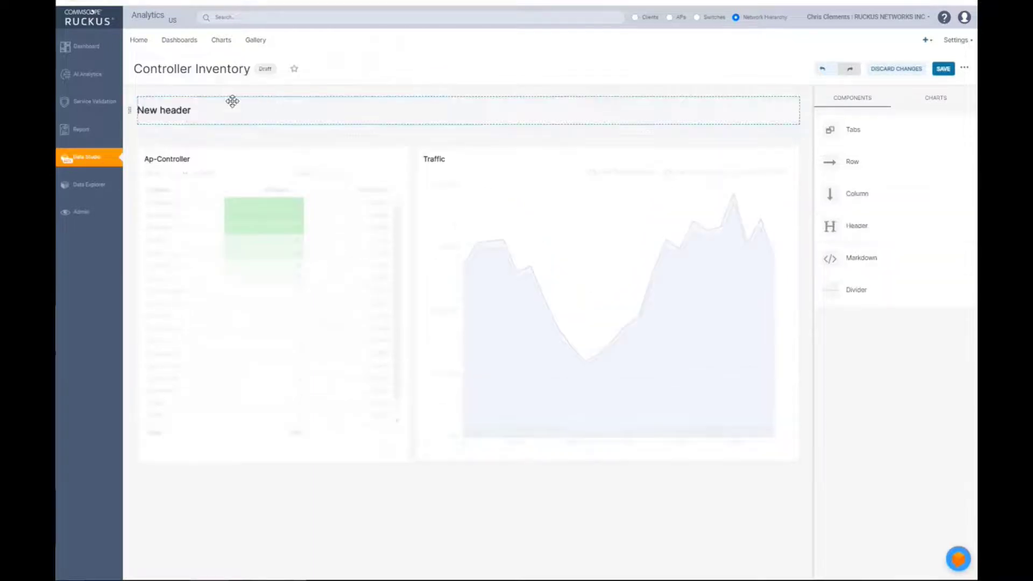
left_click(164, 110)
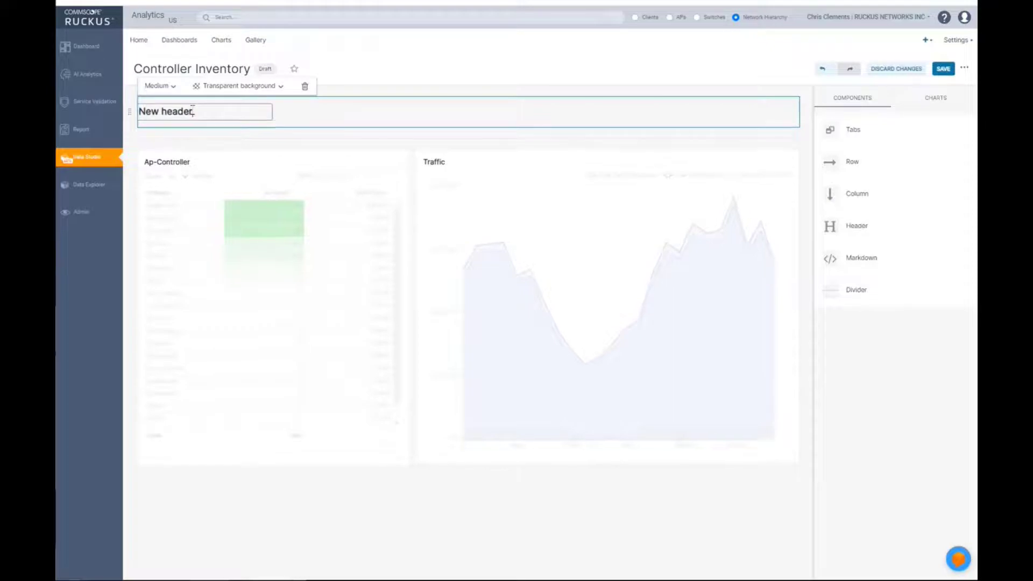
type("Switch D")
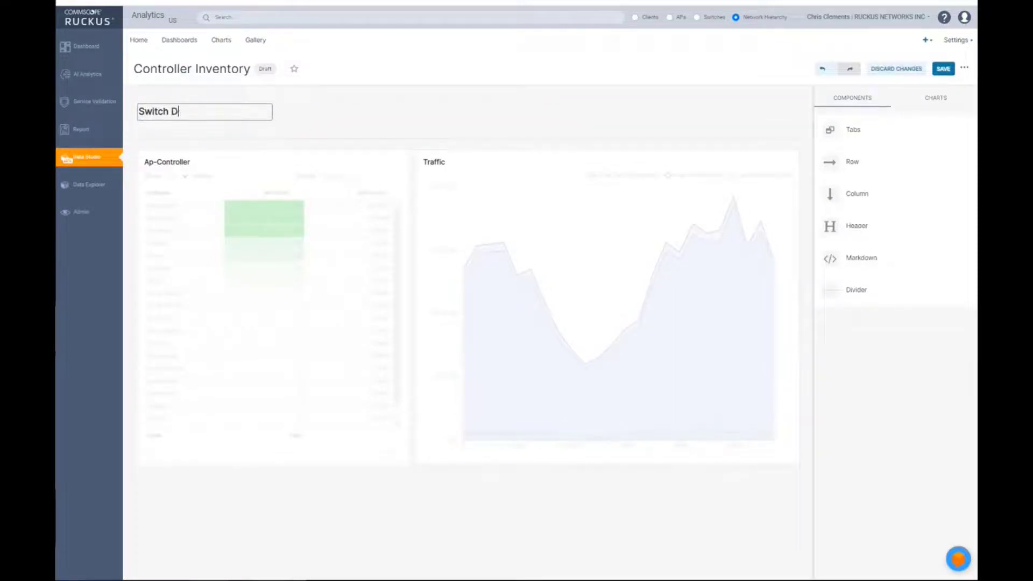
type("ata")
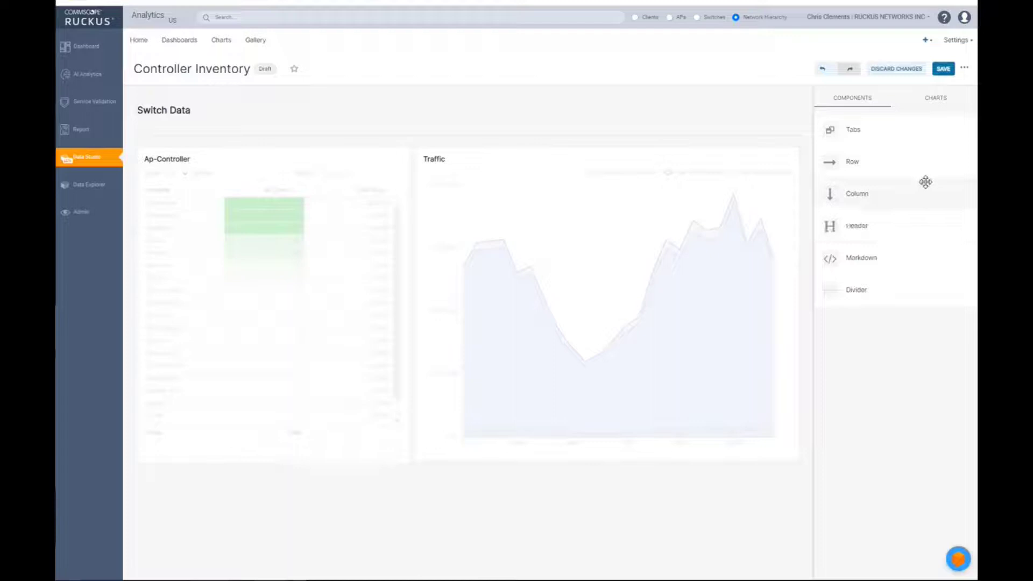
Add an 'AP Data' header below the charts and save the dashboard
left_click_drag(856, 226, 321, 427)
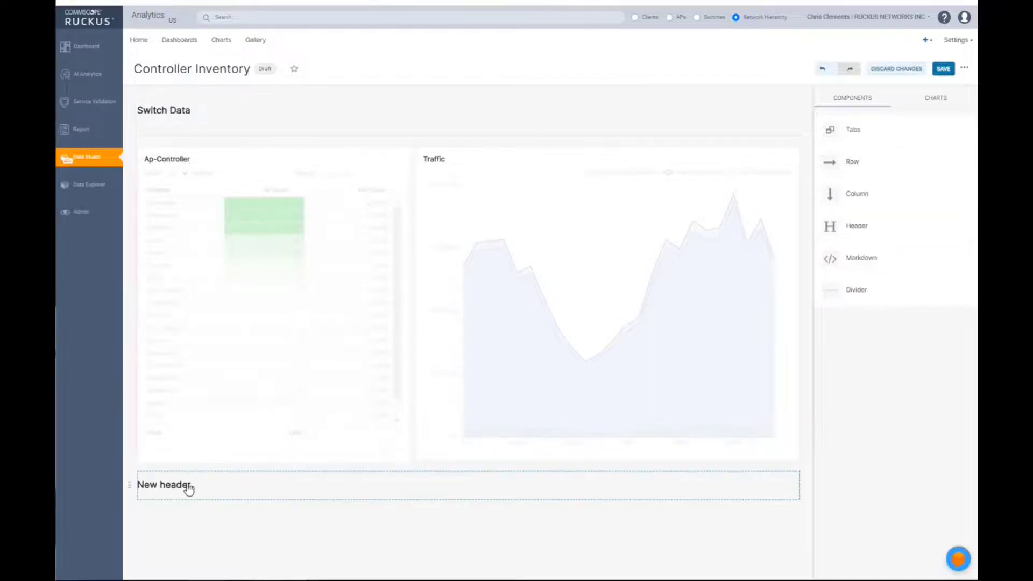
type("AP")
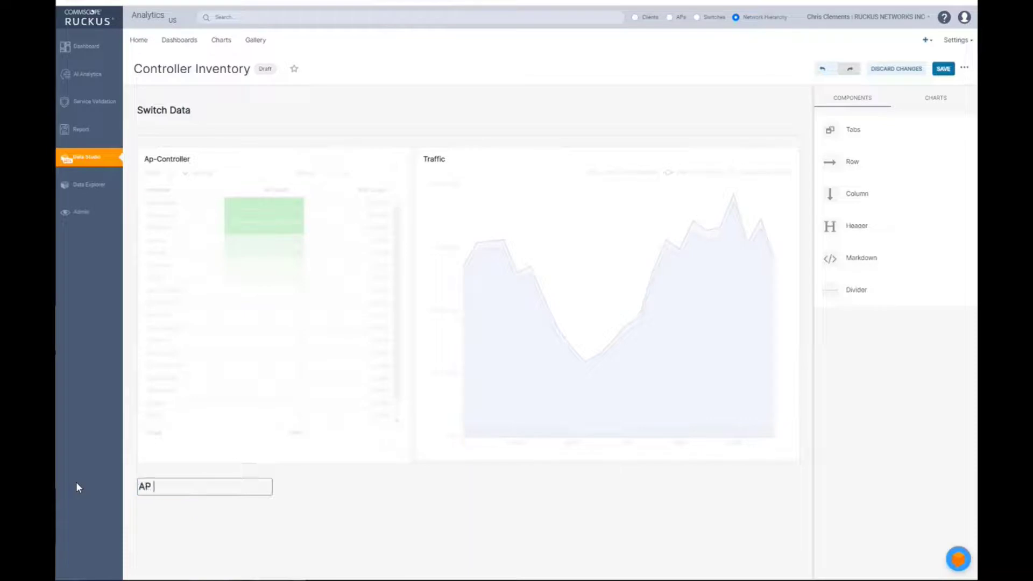
type("Data")
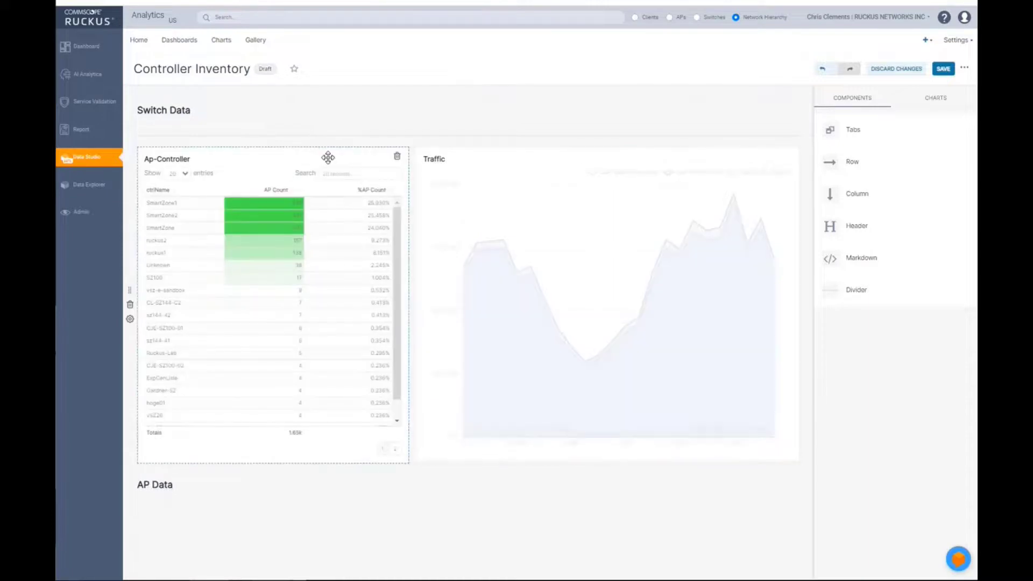
left_click(939, 69)
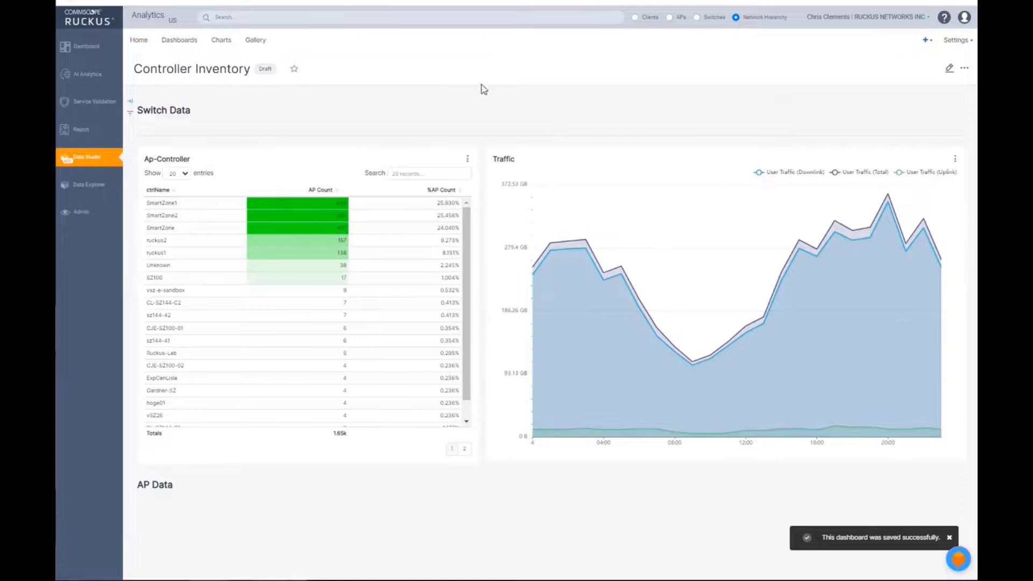
mouse_move(266, 69)
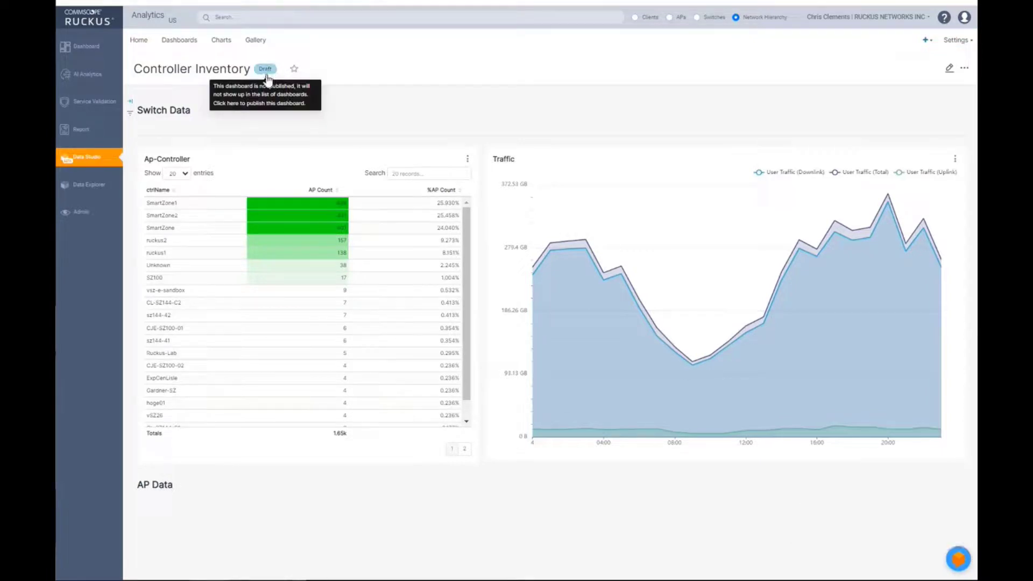
Return to the list of all dashboards
left_click(178, 40)
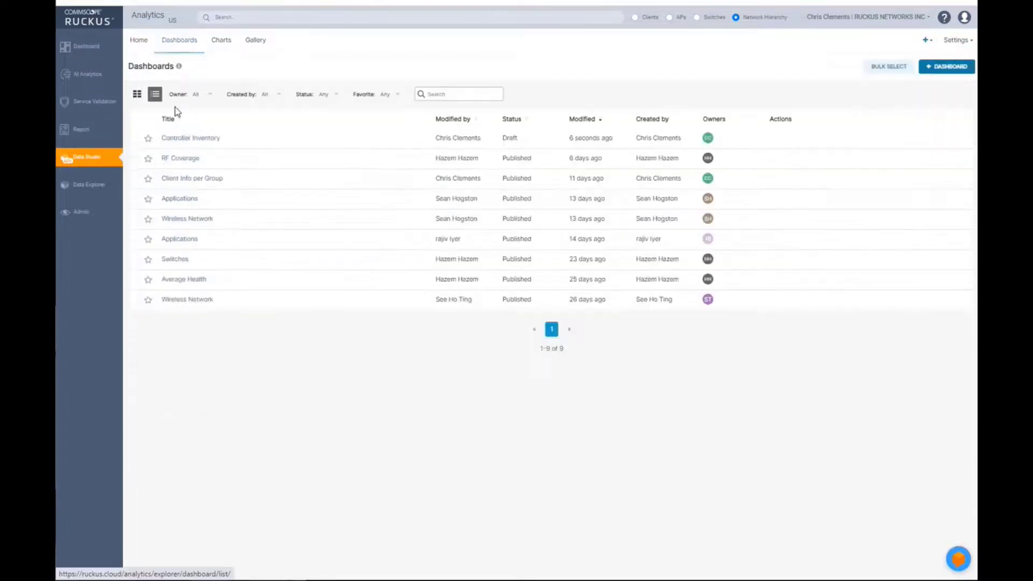
mouse_move(205, 142)
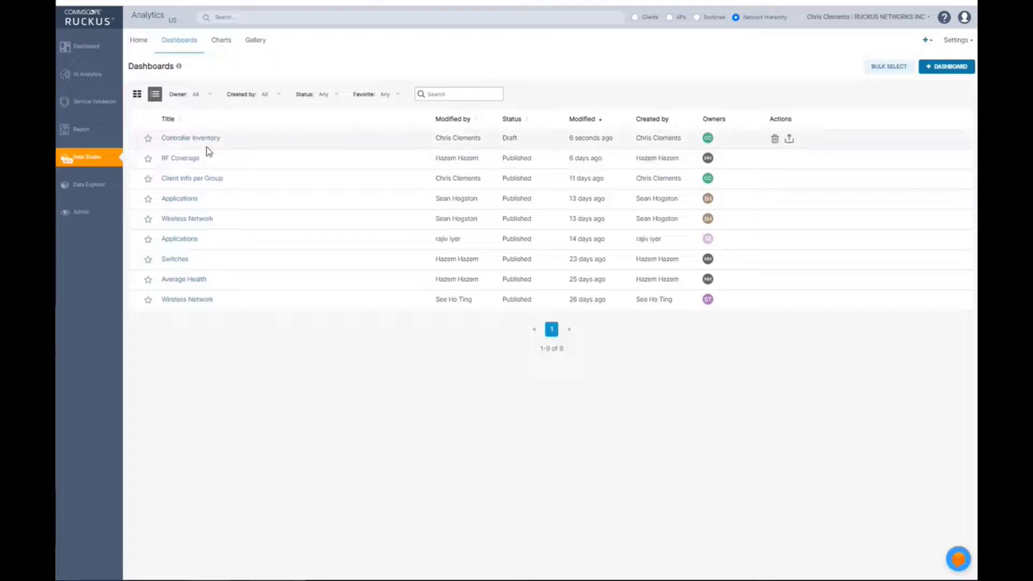
Reopen the Controller Inventory dashboard and filter its table with 'clements'
left_click(190, 138)
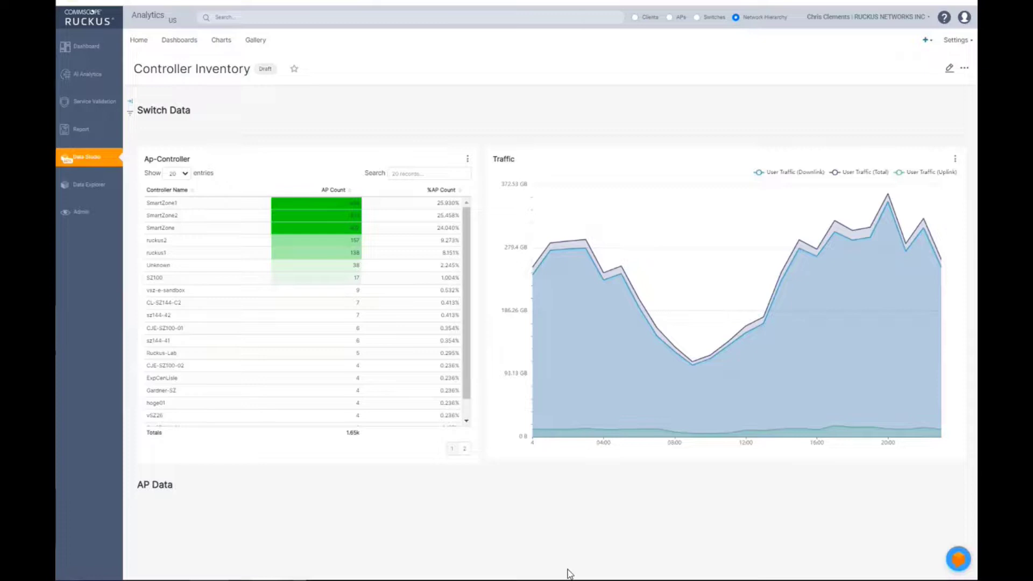
mouse_move(514, 285)
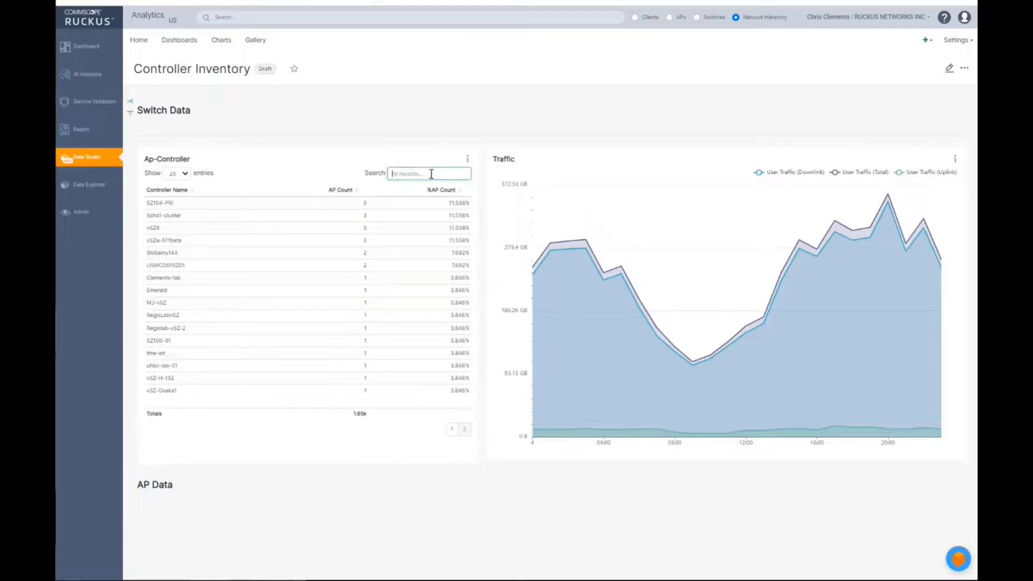
type("clements")
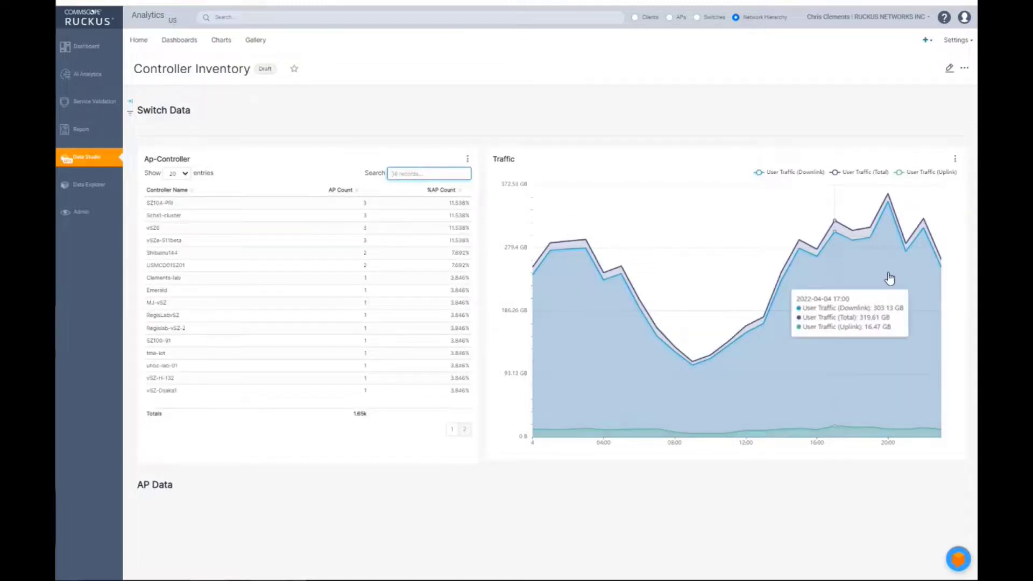
mouse_move(734, 335)
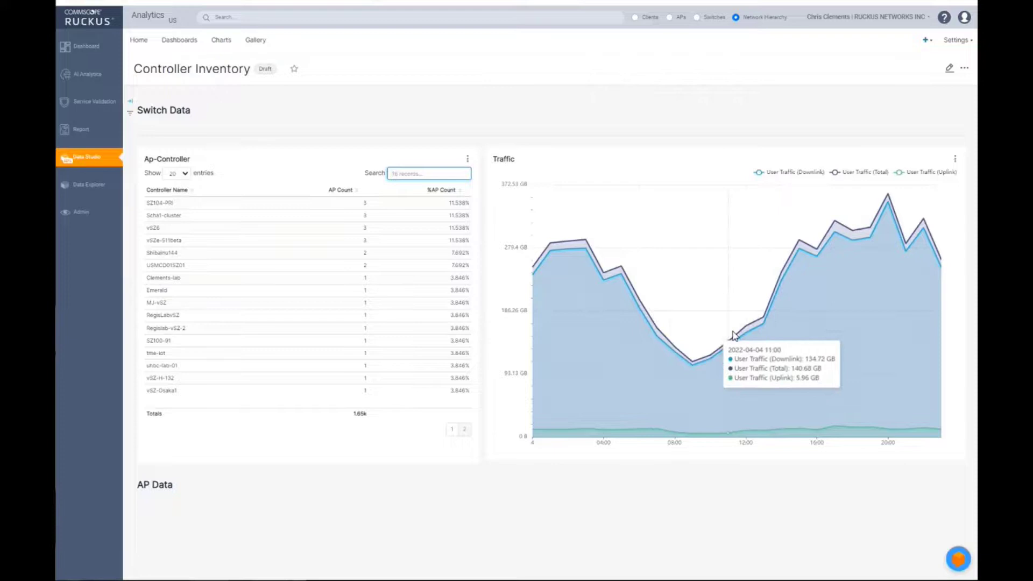
mouse_move(904, 235)
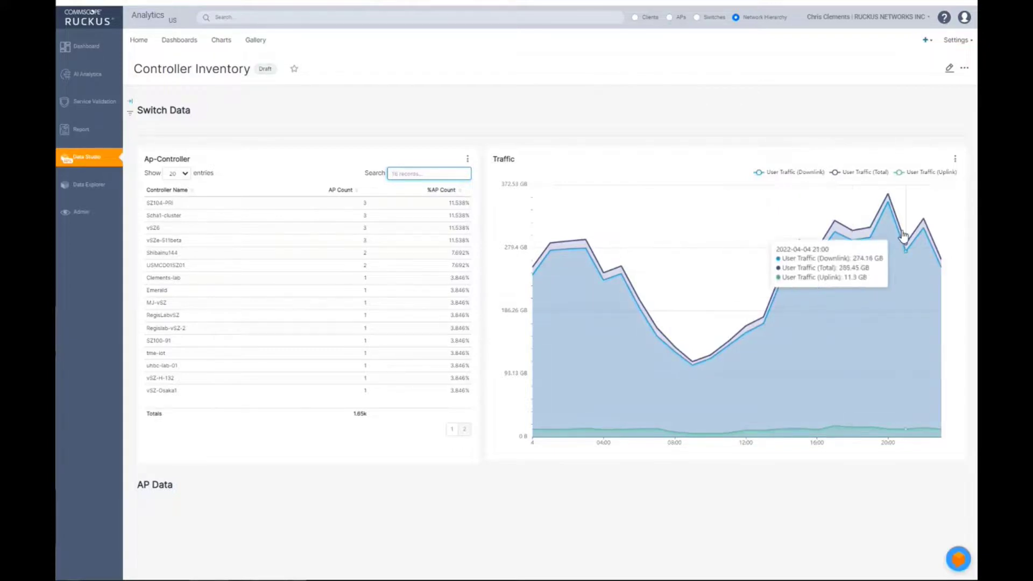
mouse_move(894, 241)
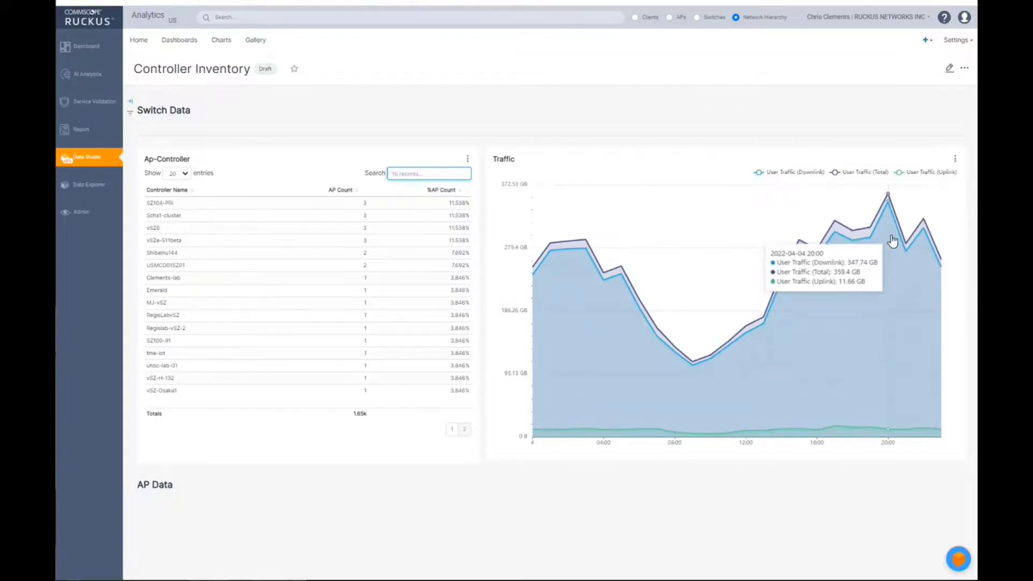
mouse_move(586, 164)
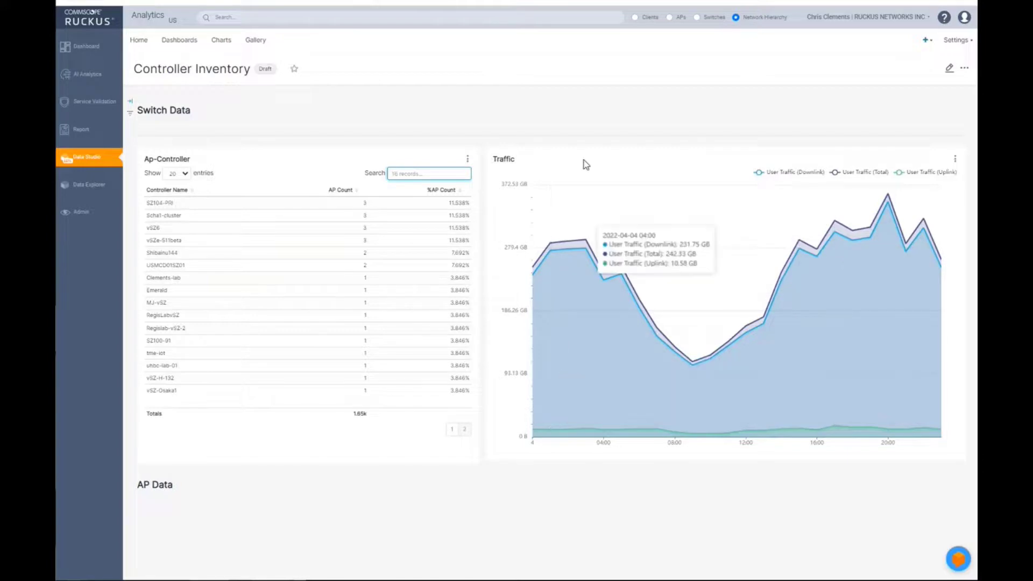
mouse_move(293, 125)
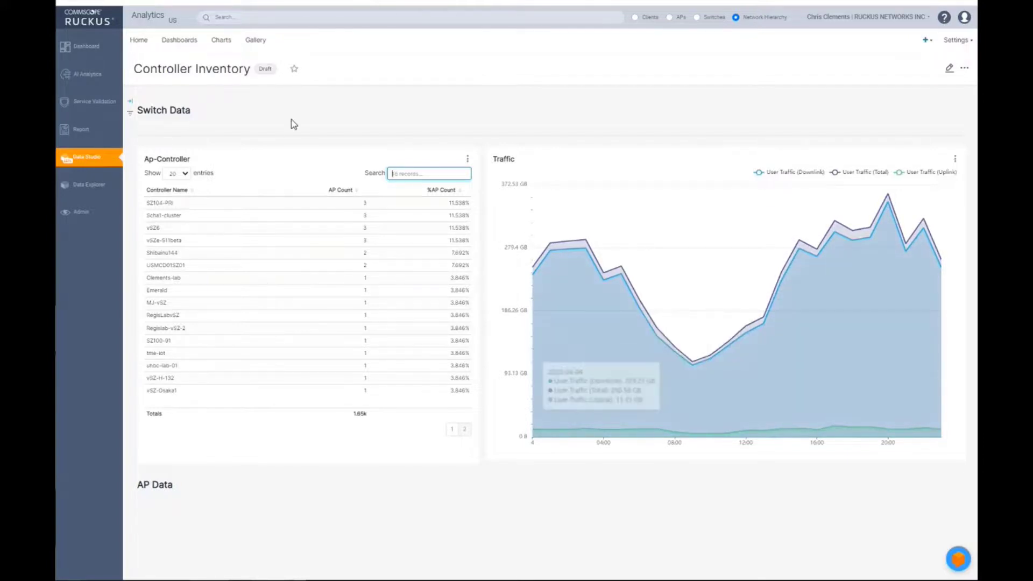
mouse_move(286, 125)
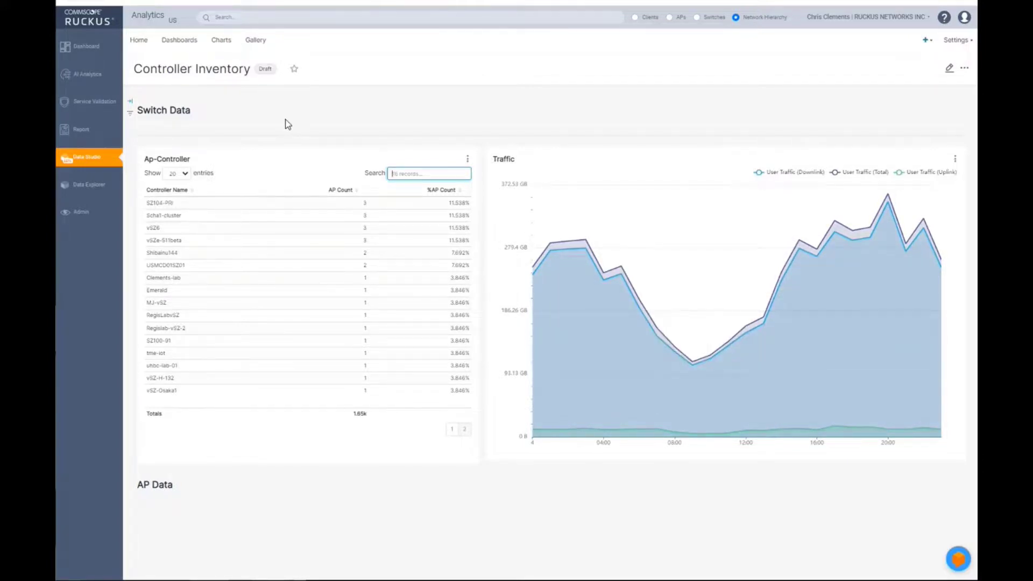
mouse_move(292, 121)
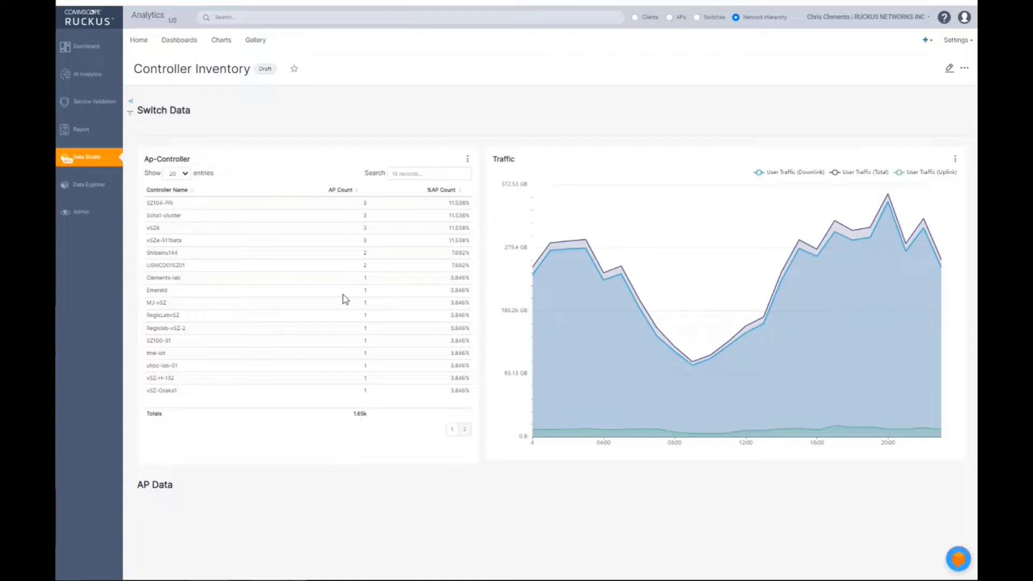
mouse_move(218, 28)
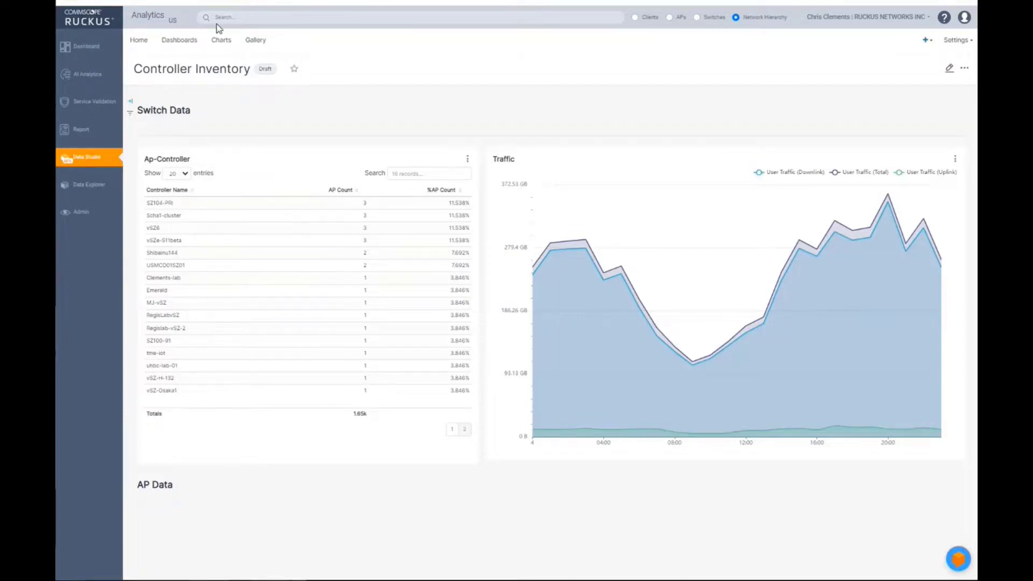
Open the Ap-Controller chart for editing, review Customize options and return to its Data settings
left_click(220, 39)
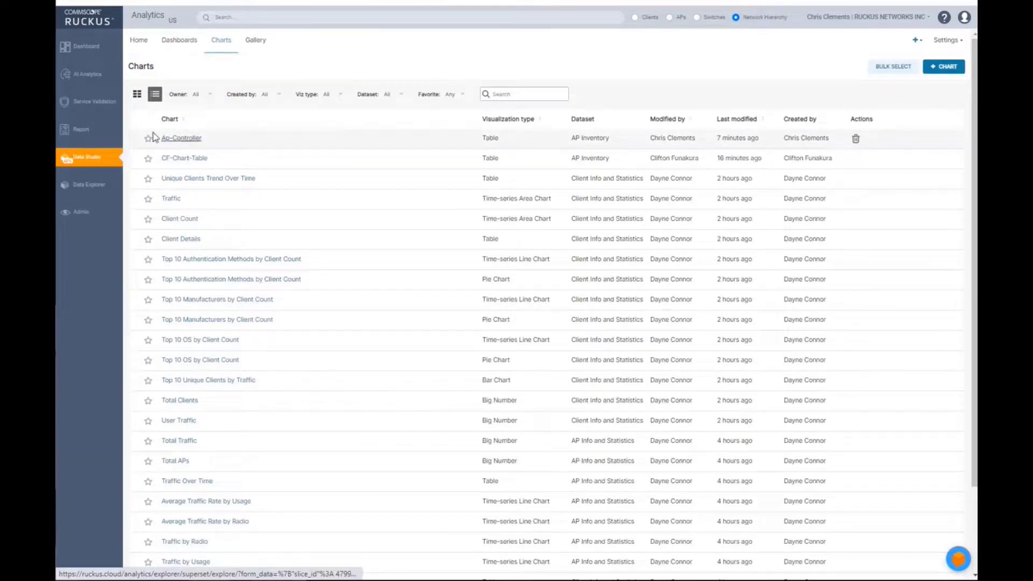
left_click(181, 138)
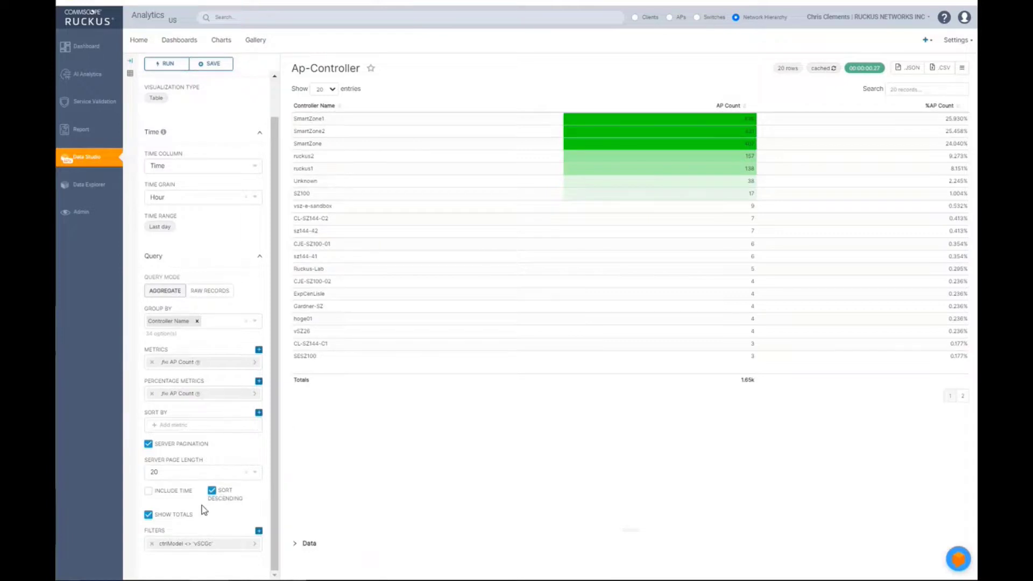
mouse_move(220, 525)
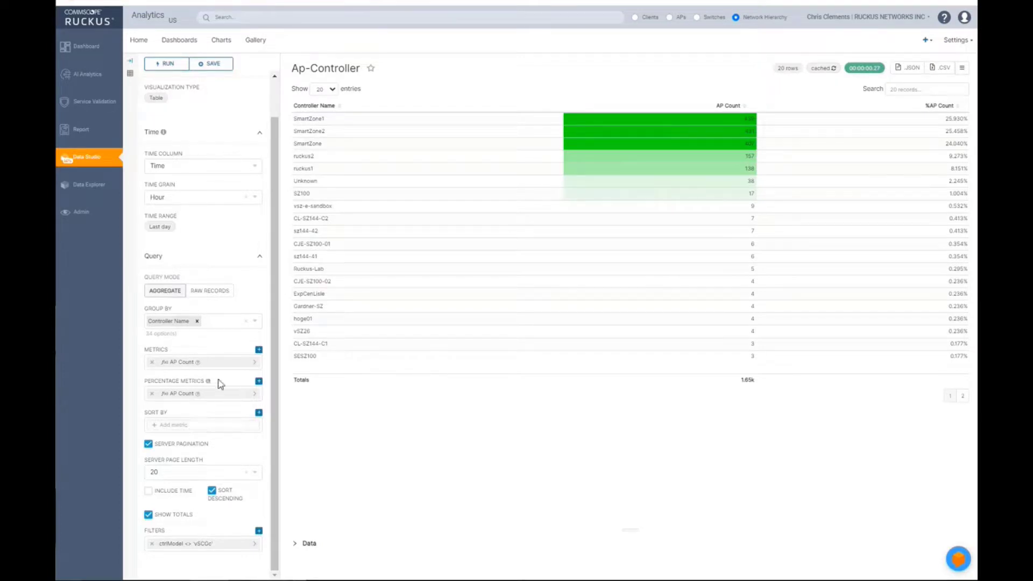
mouse_move(296, 237)
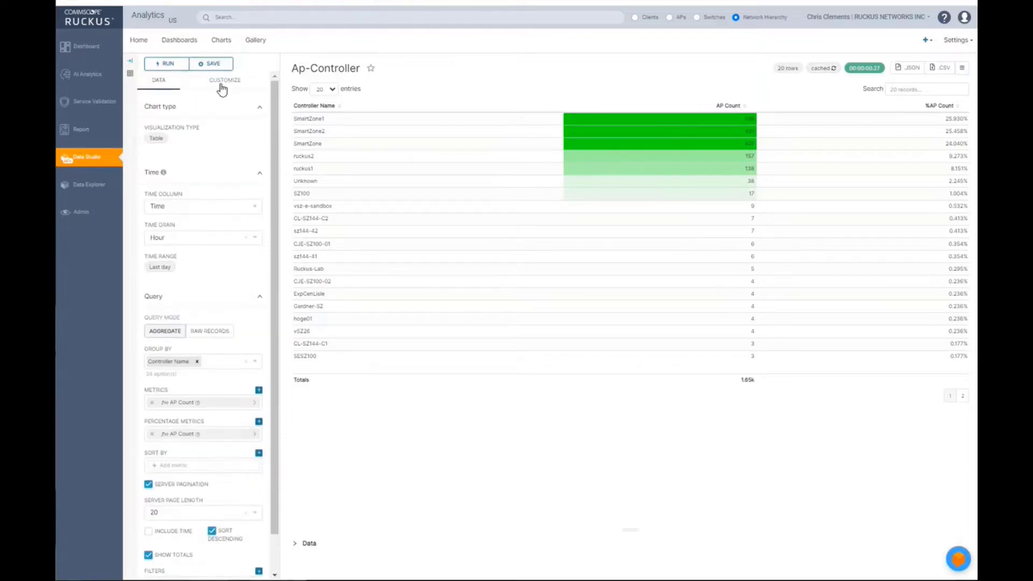
left_click(224, 80)
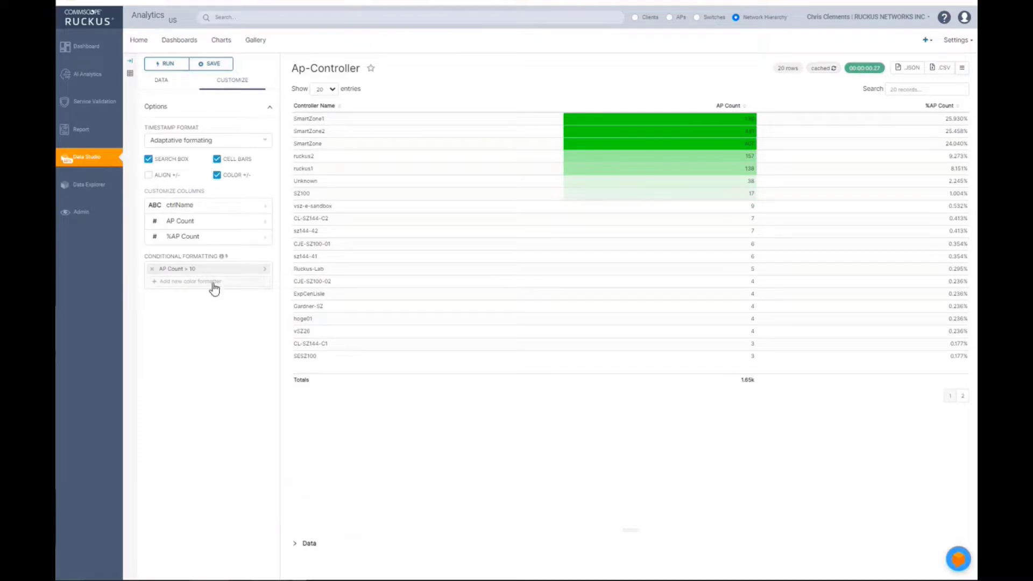
mouse_move(224, 258)
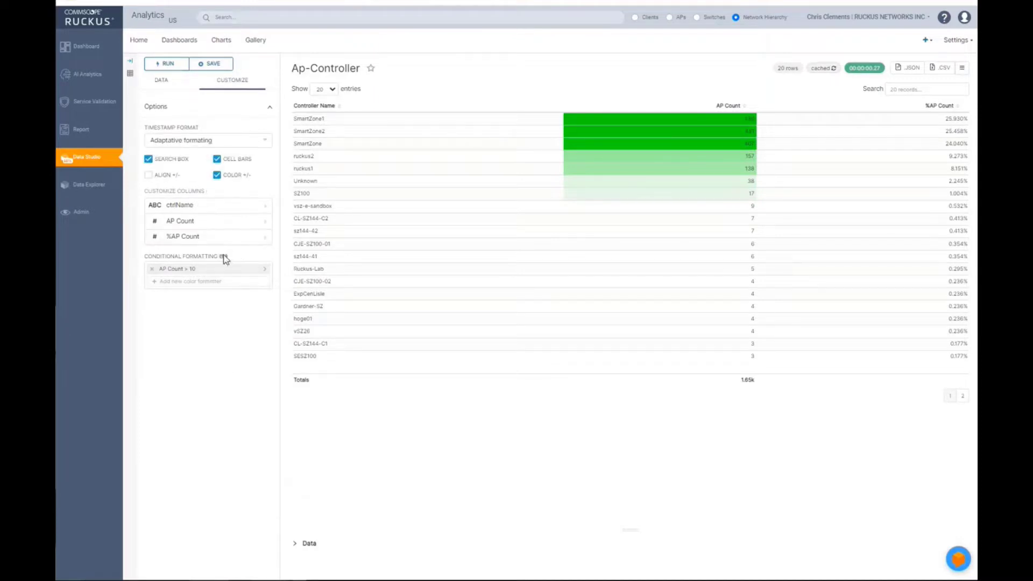
left_click(161, 80)
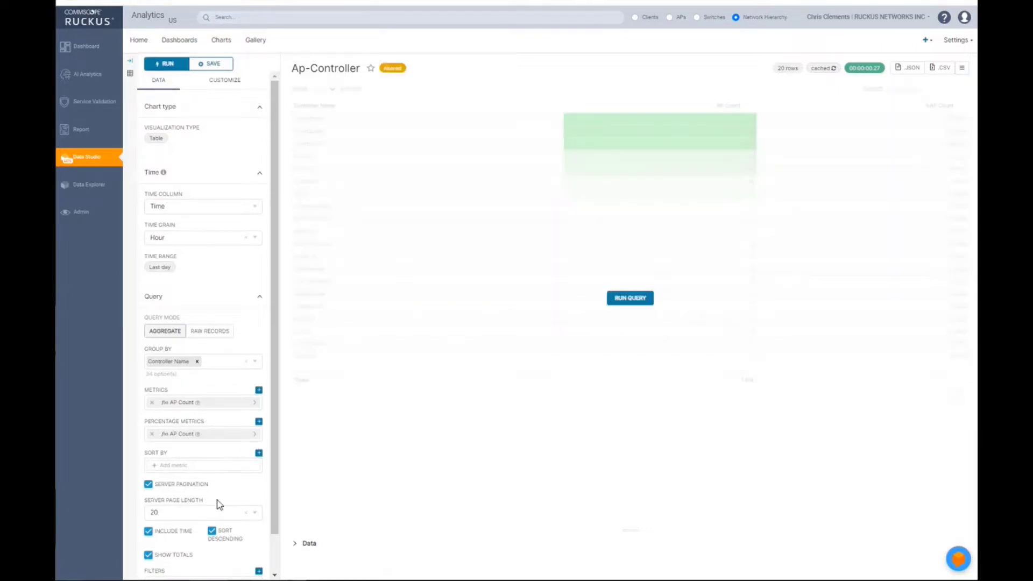
Rerun the query and overwrite-save the Ap-Controller chart with its Time column, then list the dashboards
left_click(631, 297)
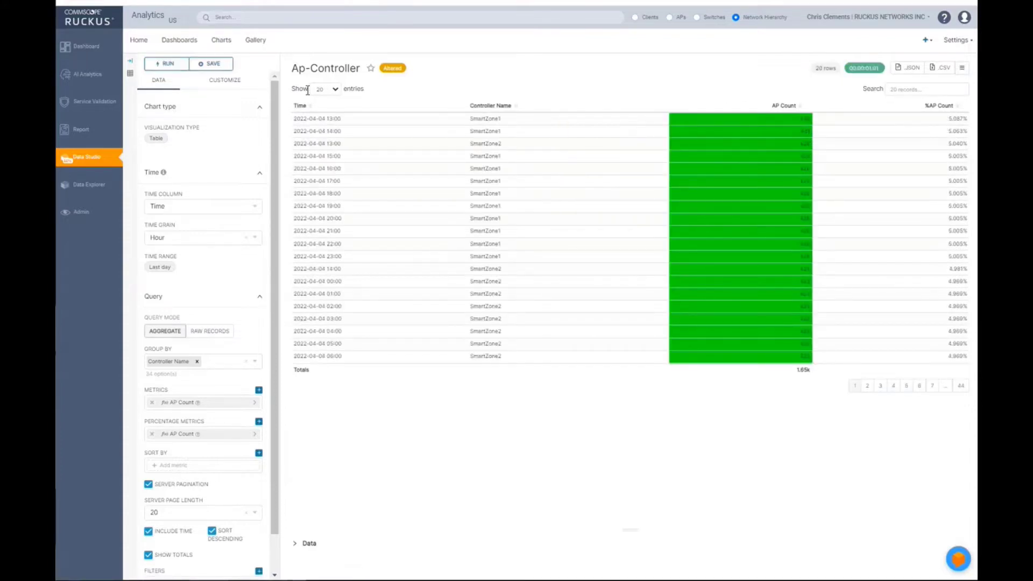
left_click(211, 64)
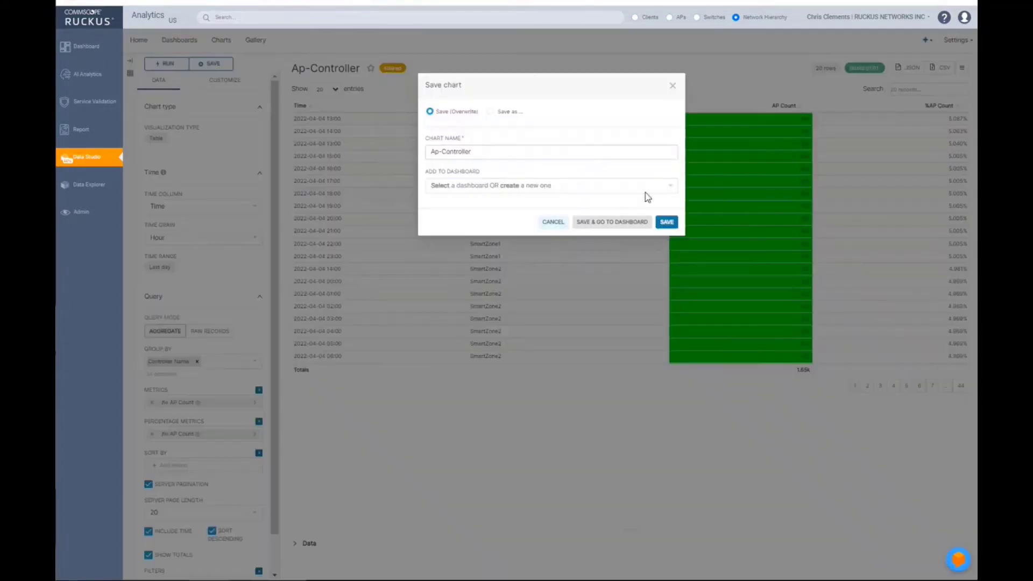
left_click(666, 221)
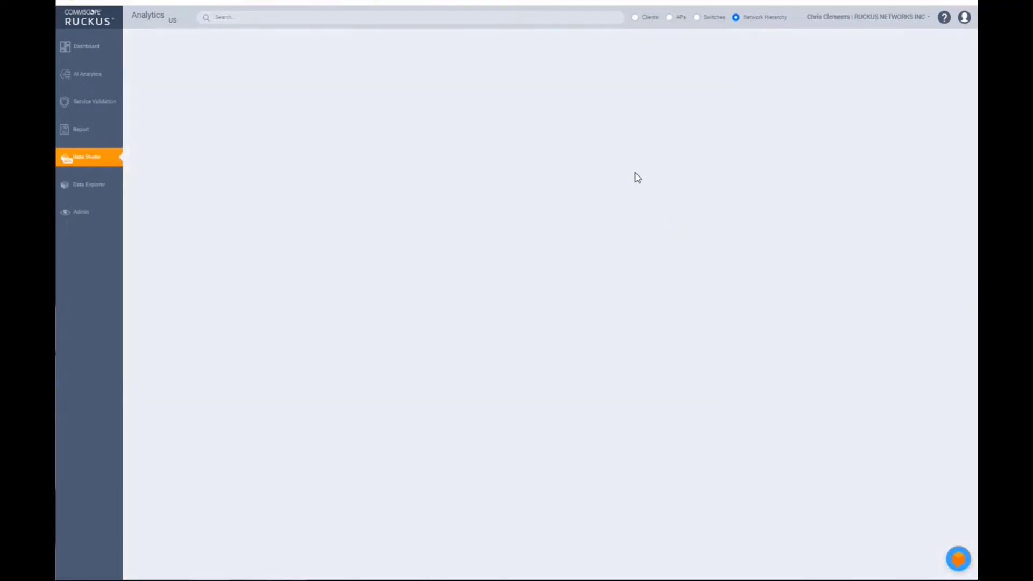
left_click(88, 157)
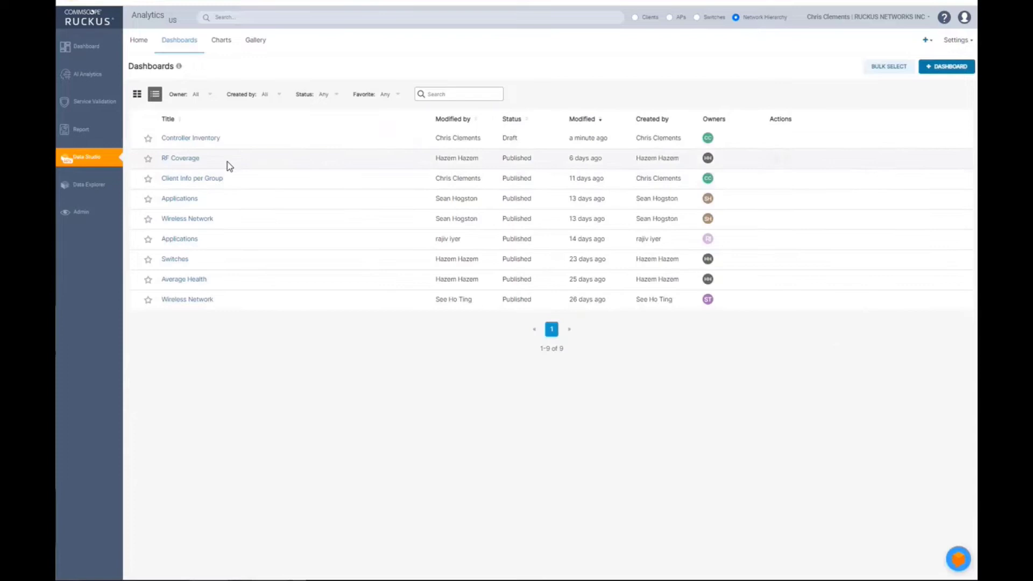
Reopen the Controller Inventory dashboard showing the Ap-Controller table's hourly Time rows beside Traffic
left_click(190, 138)
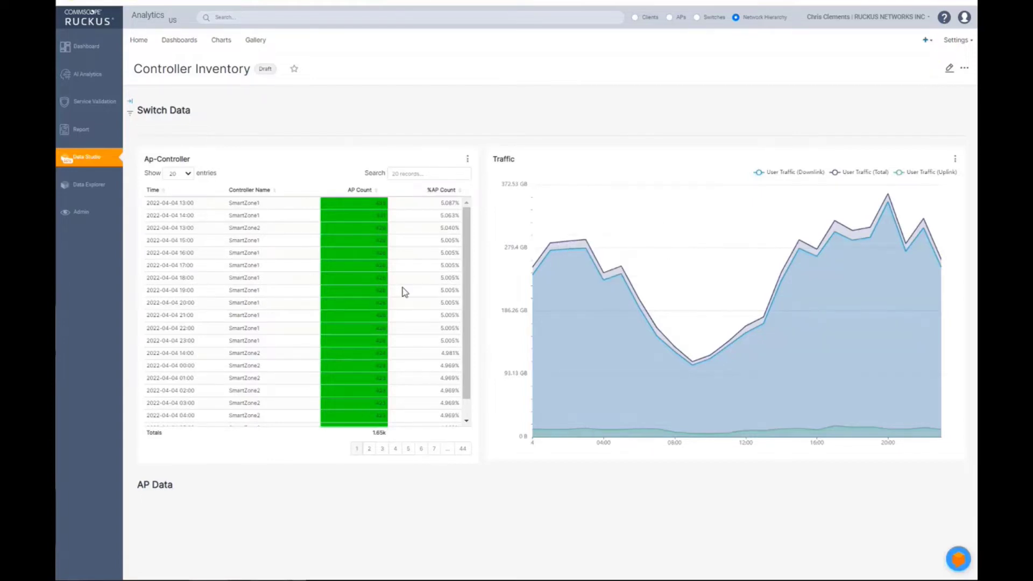
mouse_move(198, 206)
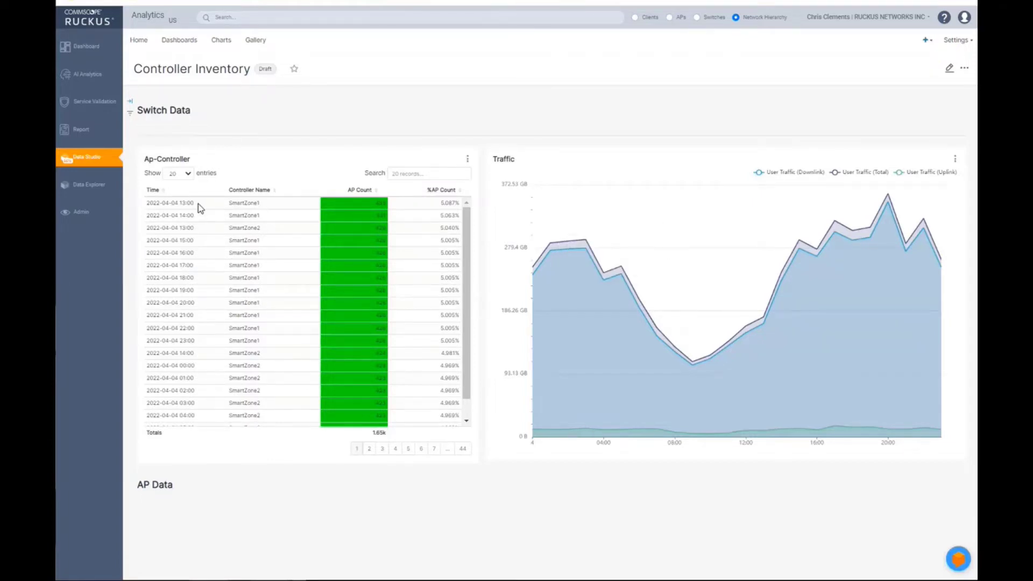
mouse_move(387, 225)
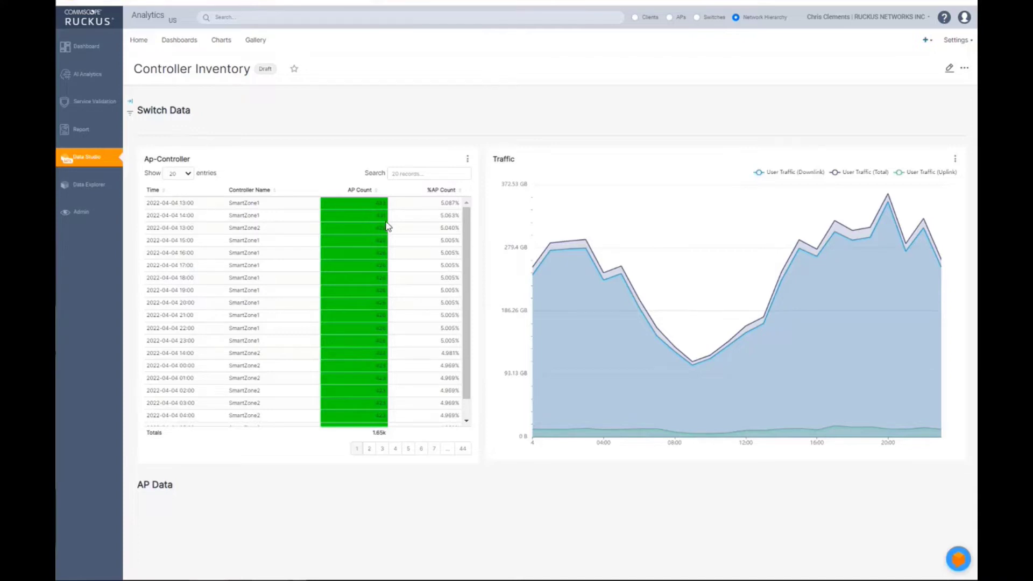
mouse_move(379, 366)
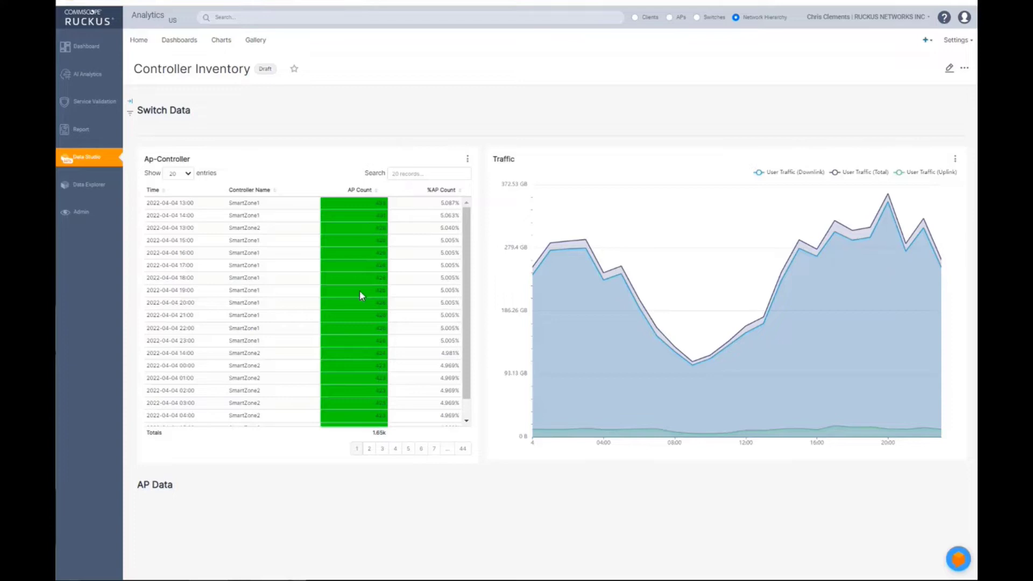
mouse_move(329, 297)
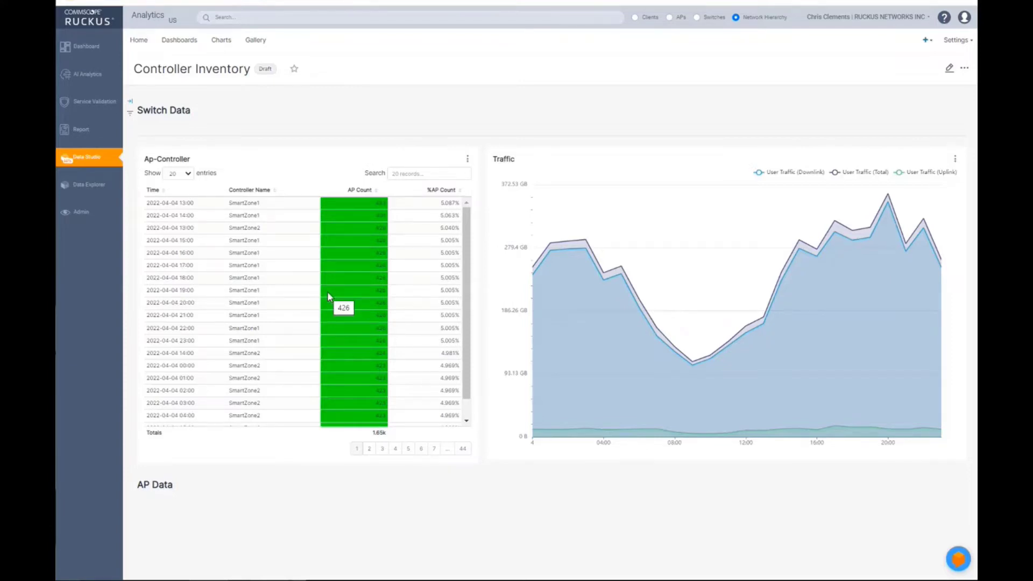
mouse_move(437, 323)
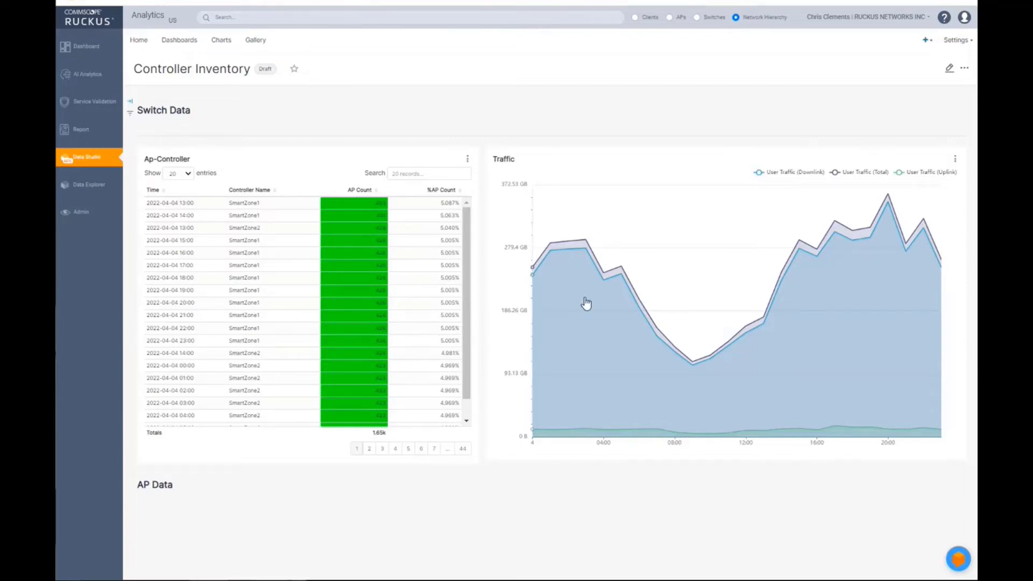
mouse_move(294, 310)
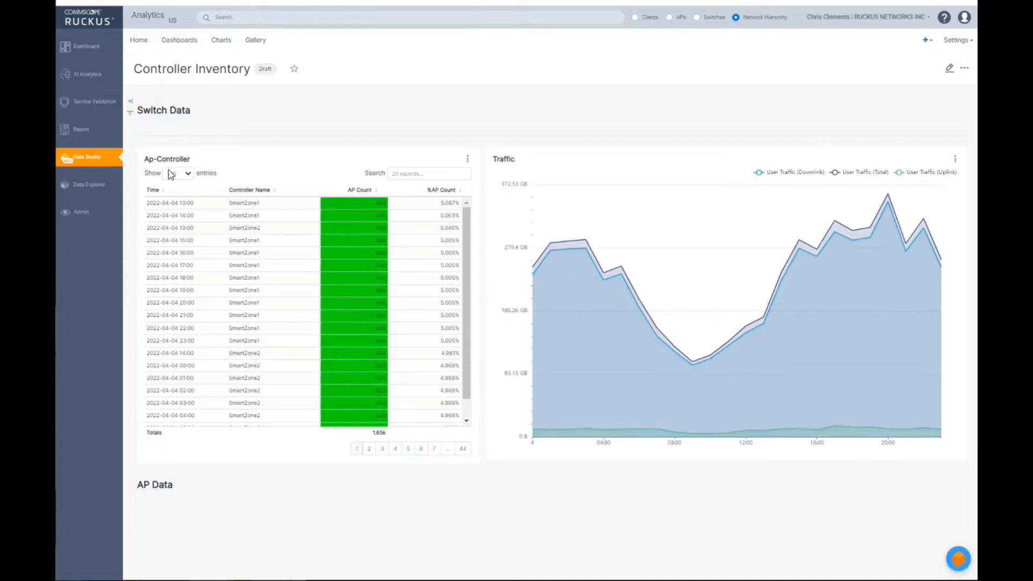
mouse_move(221, 40)
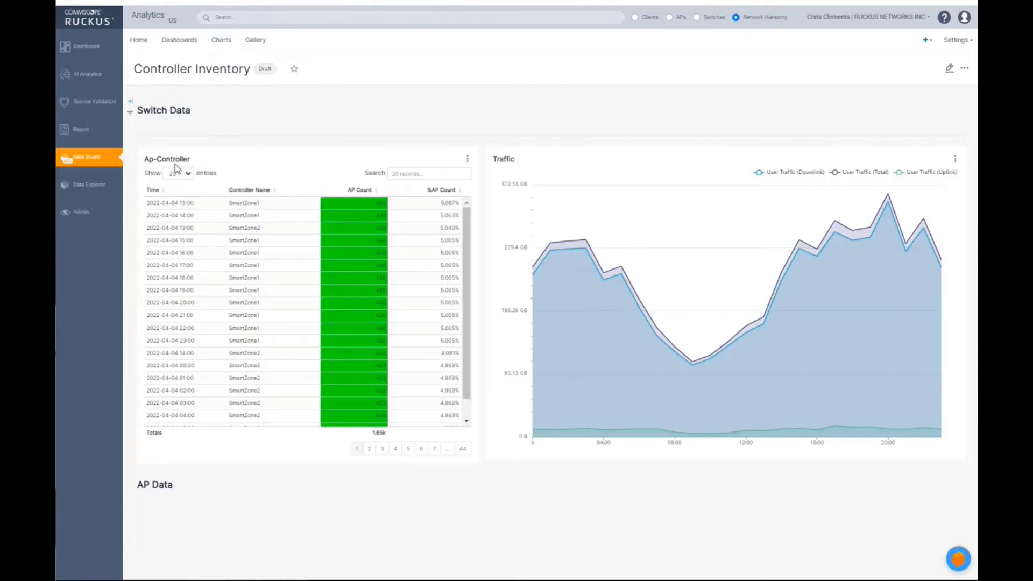
mouse_move(192, 111)
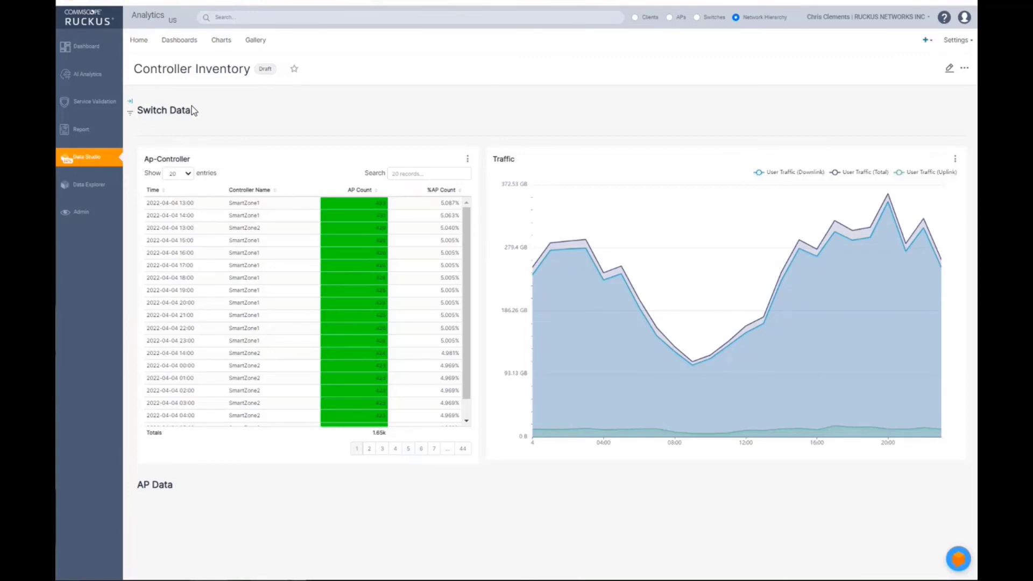
mouse_move(187, 84)
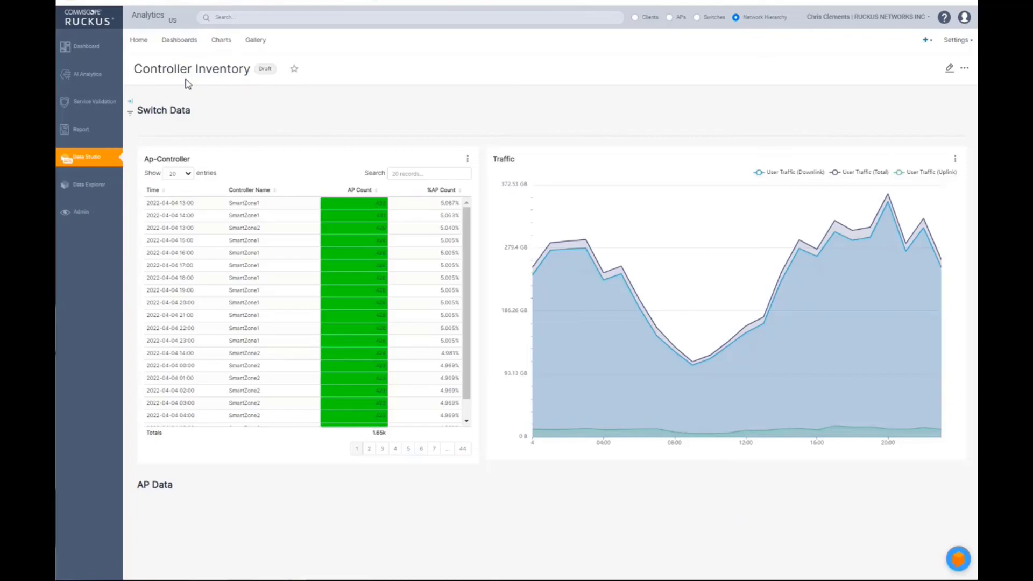